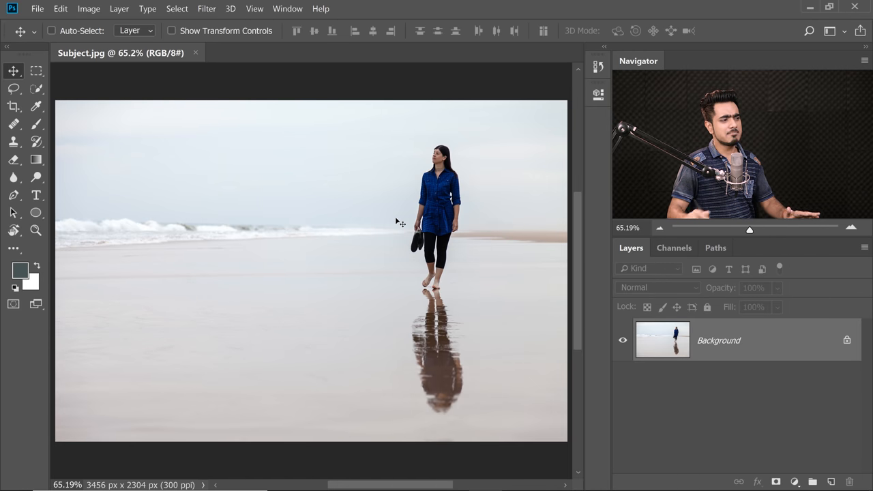
mouse_move(256, 211)
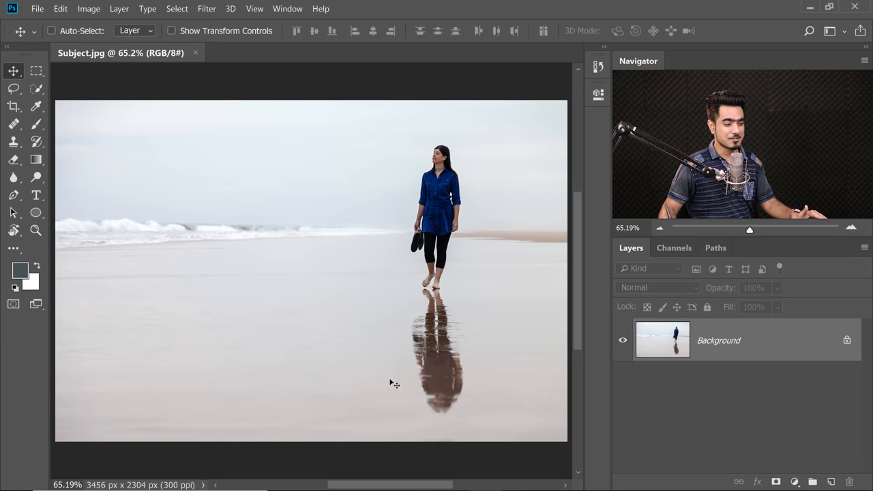
Step: Bring Sky 1.jpg in as a Multiply layer, moved down to meet the sea
left_click(418, 477)
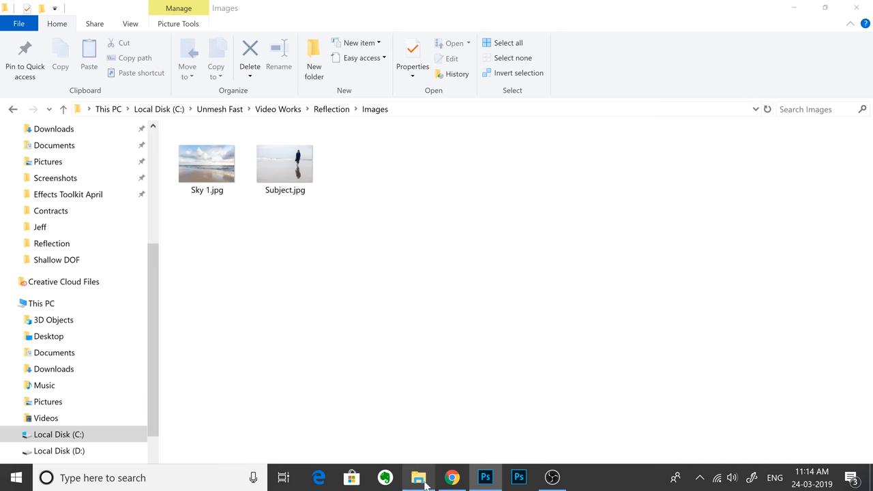
left_click(207, 163)
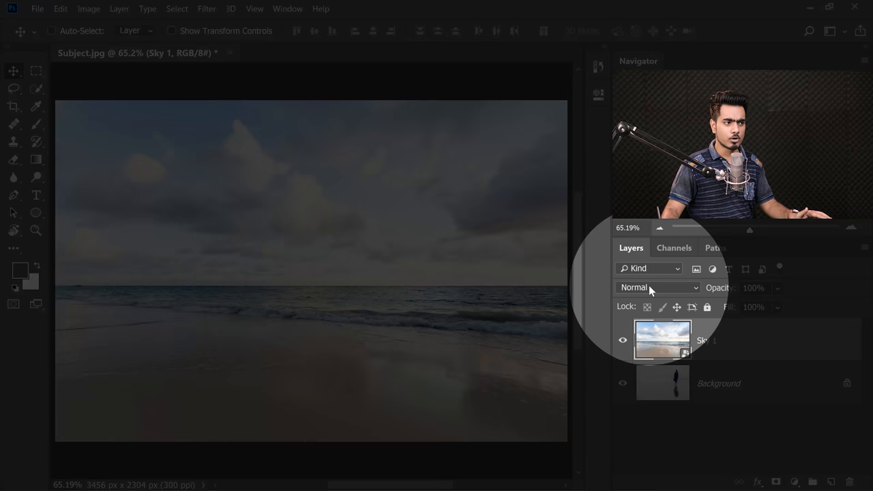
left_click(659, 286)
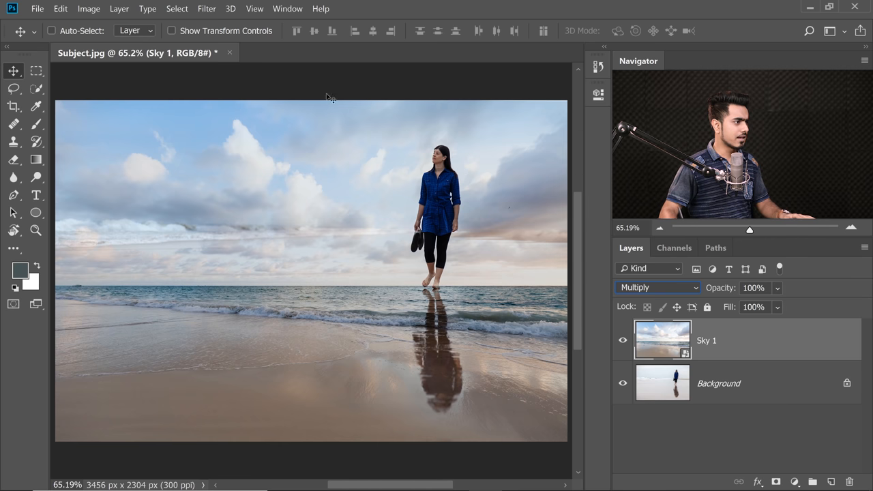
left_click_drag(328, 95, 327, 236)
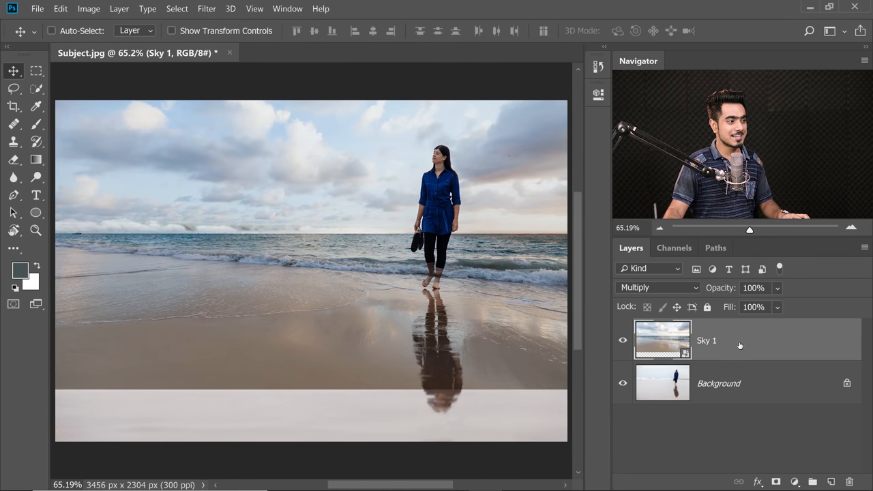
Step: Duplicate Sky 1 and hide the copy, then give Sky 1 a black-to-white gradient mask
key("ctrl+j")
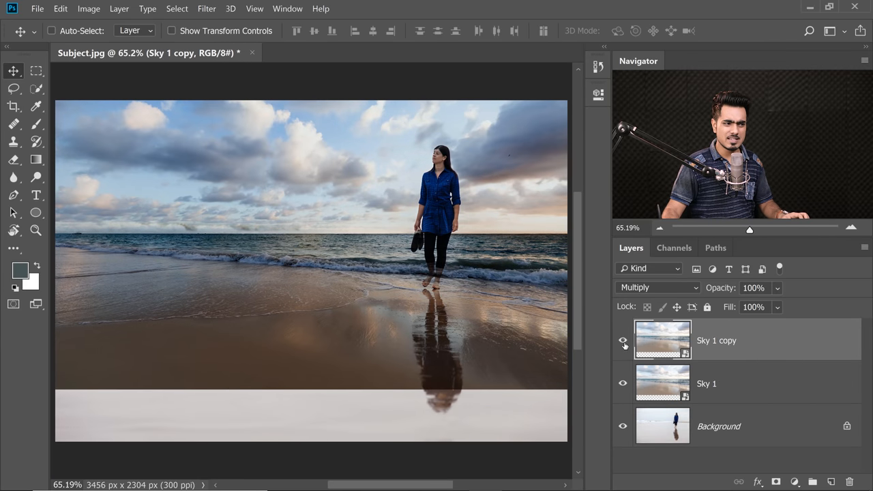
left_click(622, 341)
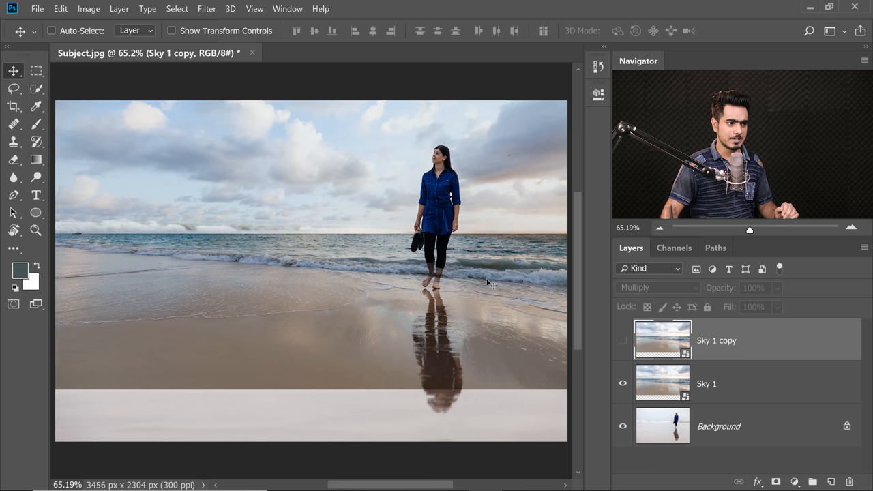
left_click(707, 383)
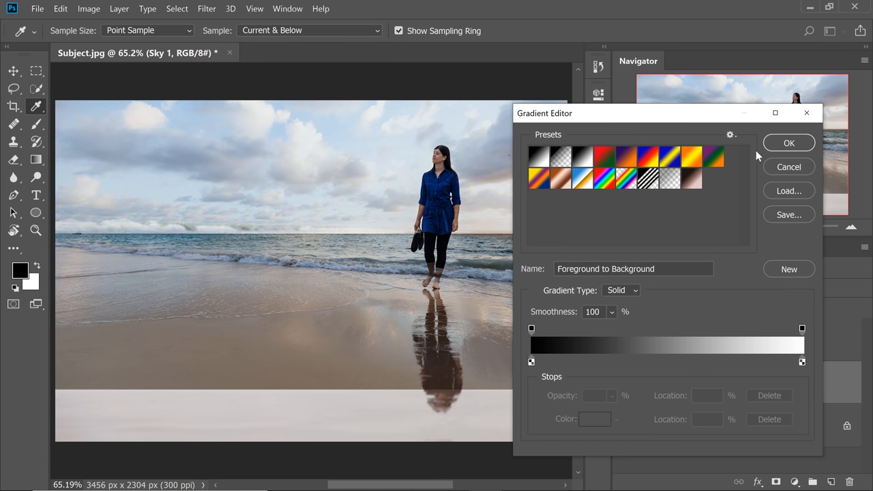
left_click(789, 143)
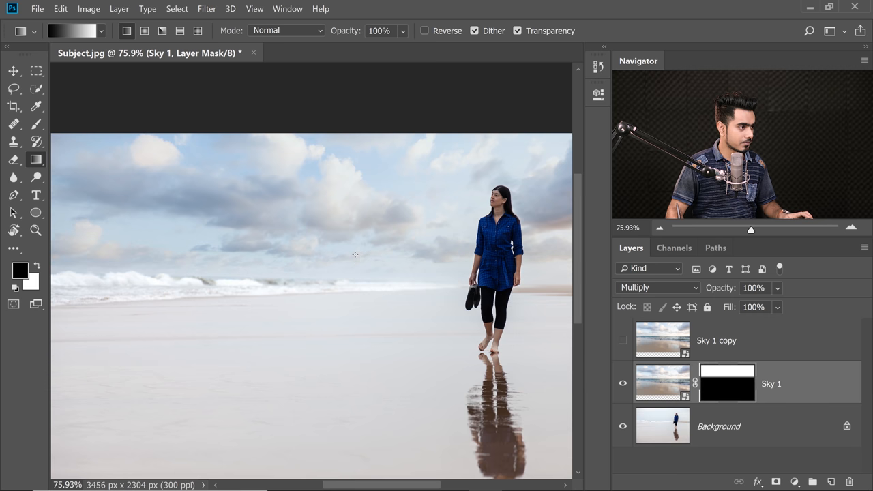
mouse_move(374, 251)
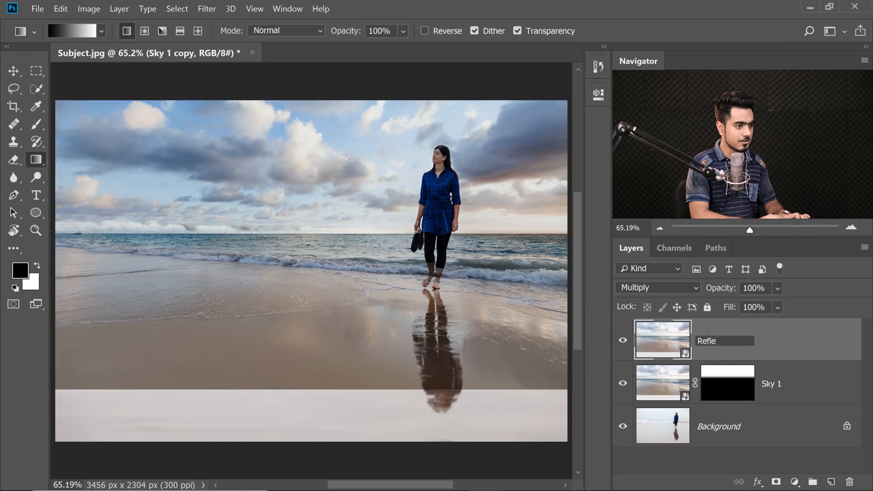
Step: Rename the sky copy 'Reflection', flip it vertically and commit the resized transform
type("Reflection")
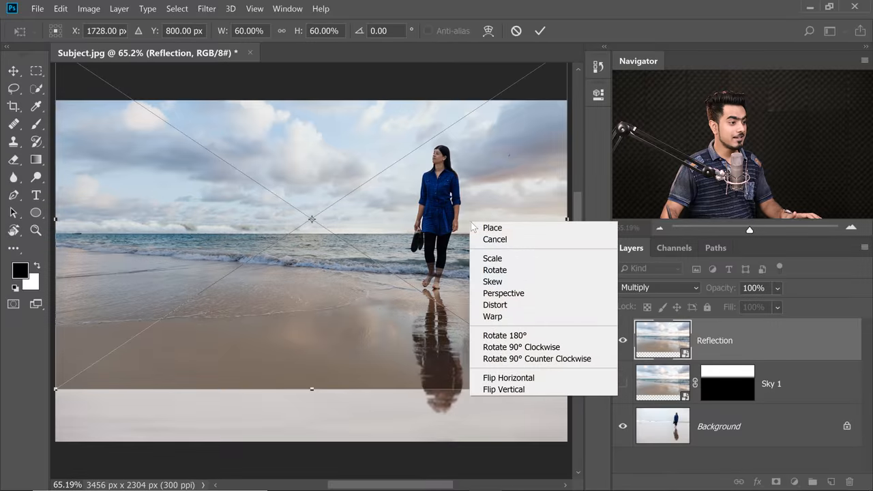
left_click(503, 389)
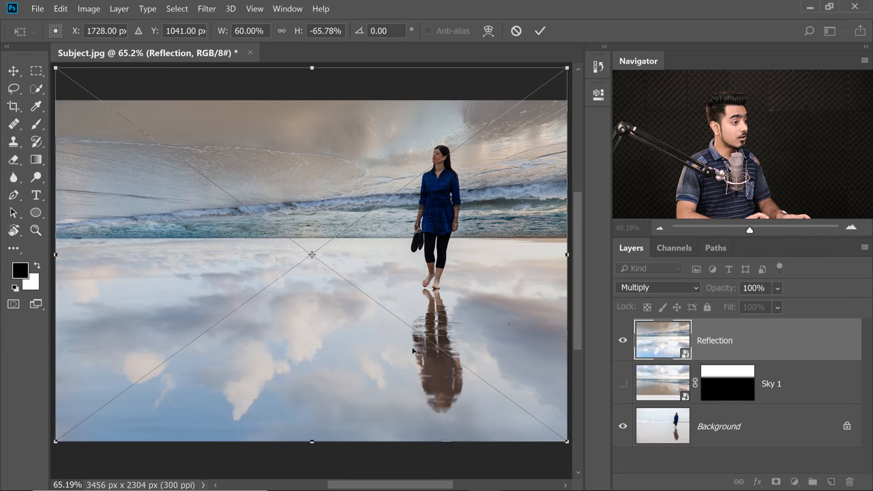
left_click(37, 159)
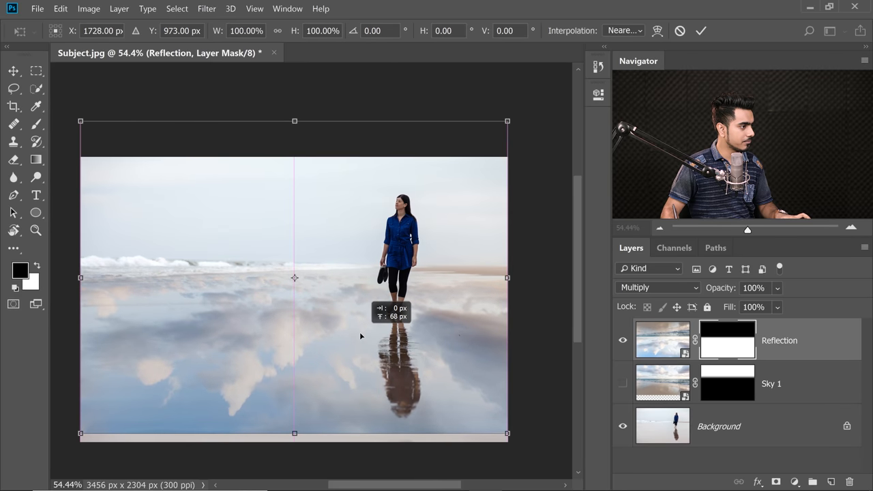
Step: Move the Reflection layer's gradient mask down to the shoreline and commit it
left_click_drag(294, 433, 295, 440)
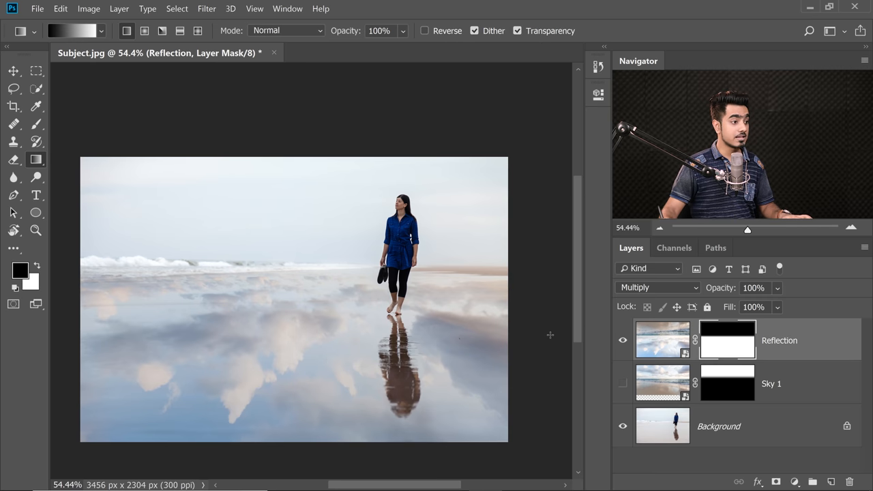
left_click(622, 384)
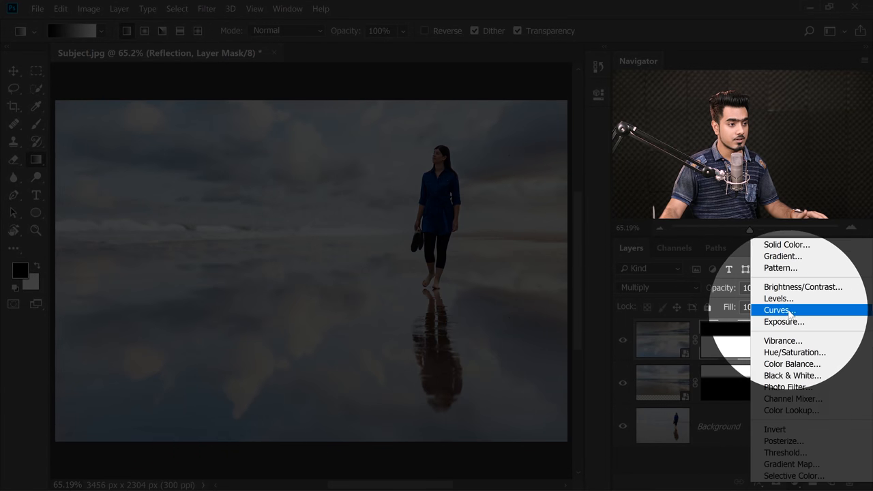
Step: Add a Curves adjustment above Reflection and raise its curve to brighten the clouds
left_click(777, 310)
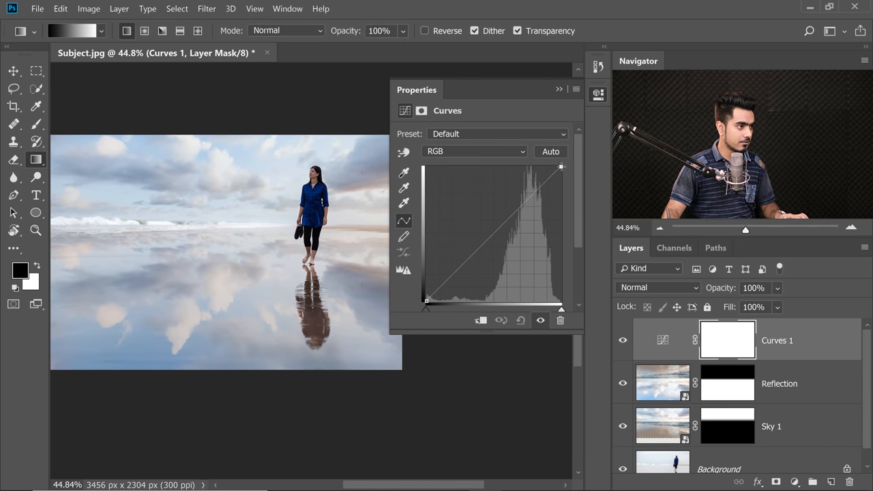
left_click_drag(561, 167, 561, 185)
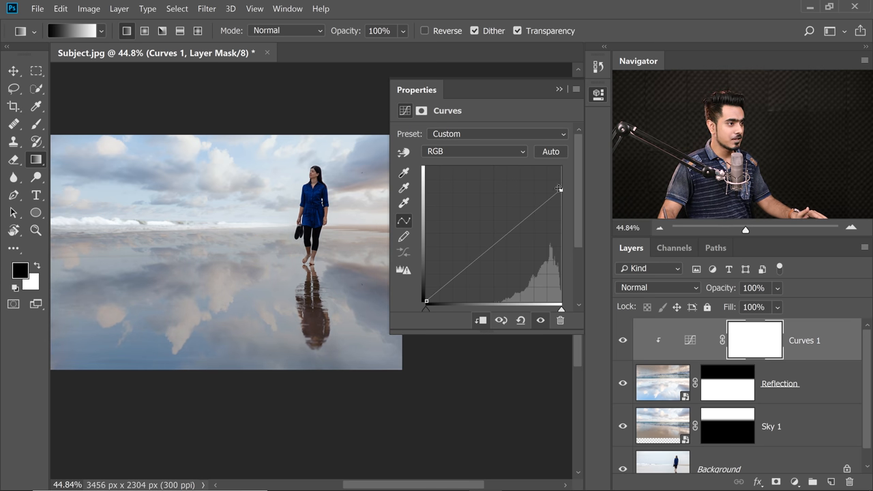
left_click_drag(560, 189, 561, 179)
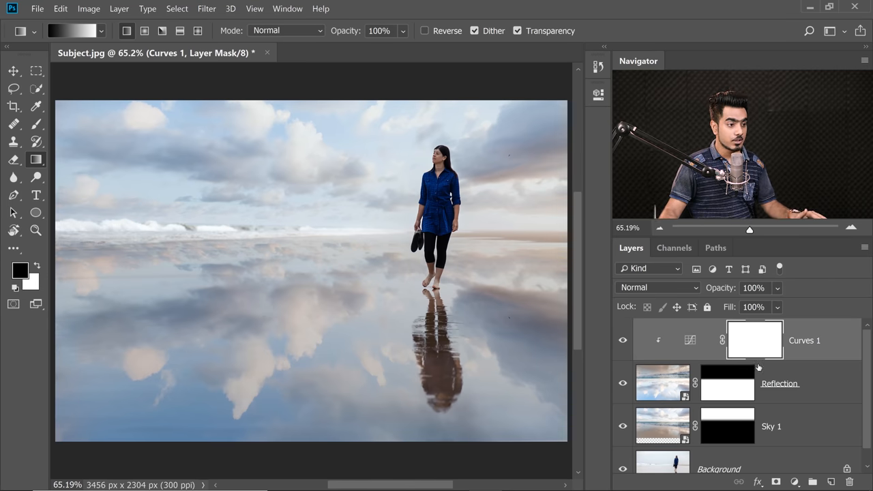
Step: Apply a Motion Blur filter to Reflection with angle 90° and distance 50 pixels
left_click(662, 382)
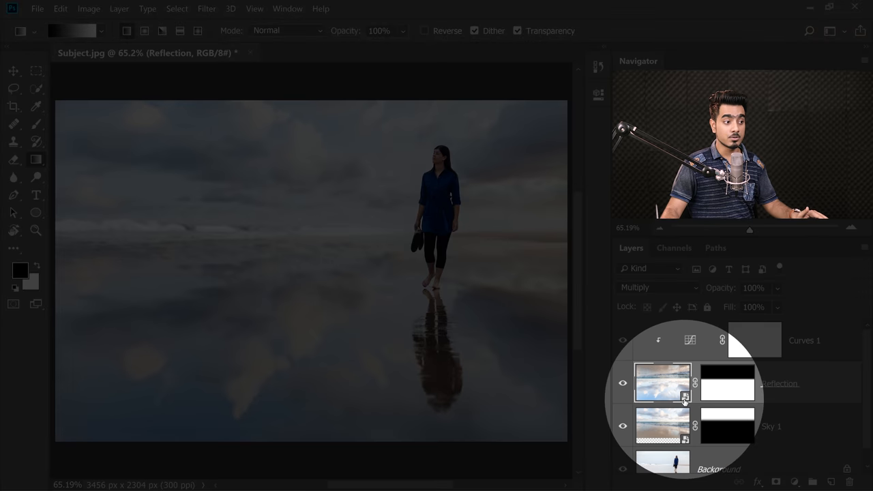
left_click(206, 8)
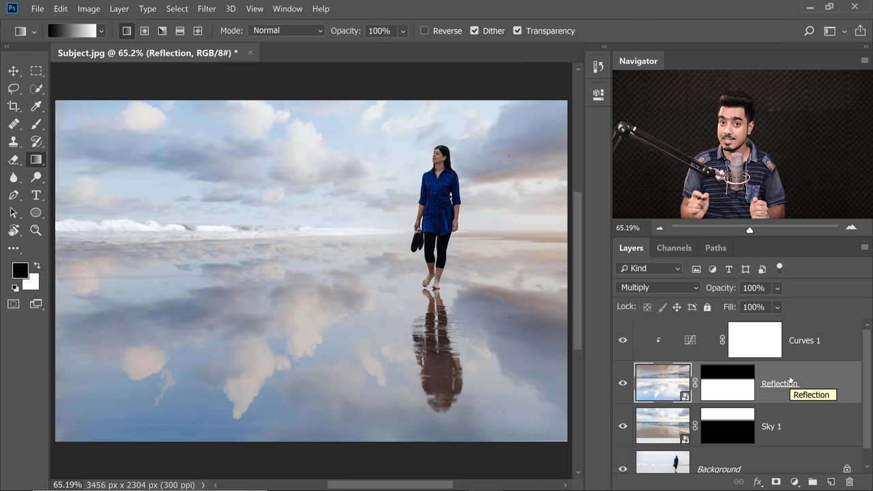
left_click(206, 8)
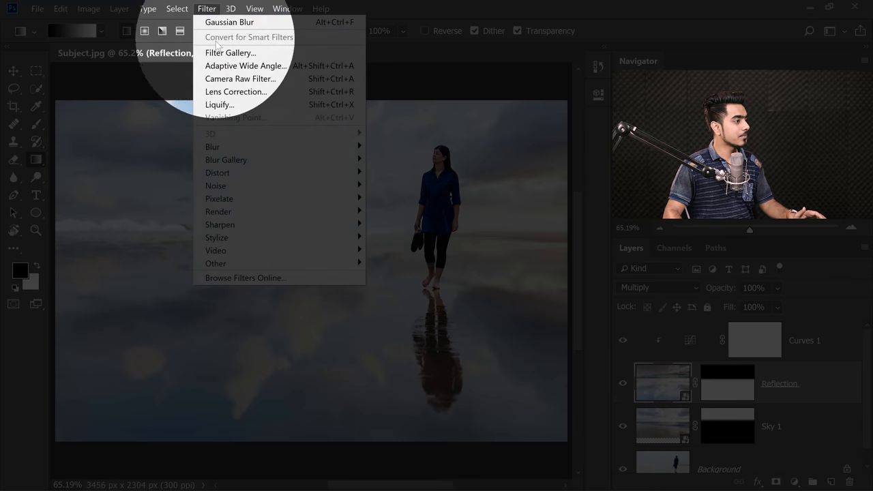
mouse_move(401, 224)
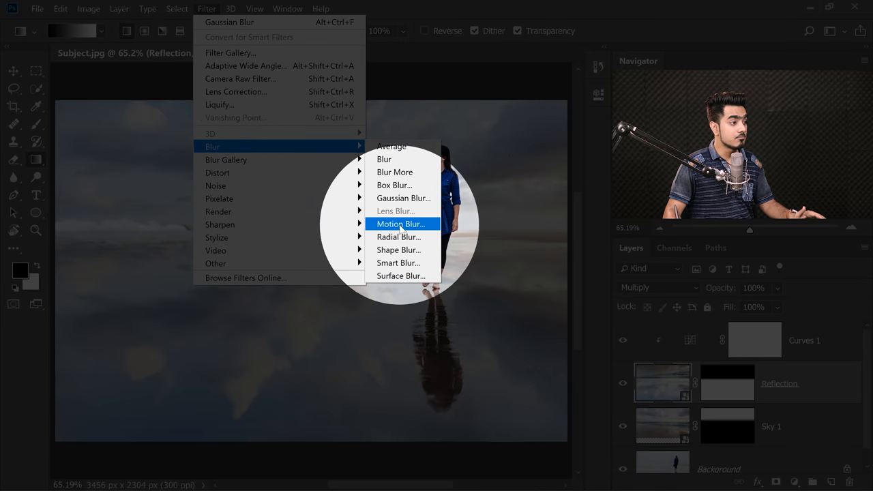
left_click(402, 224)
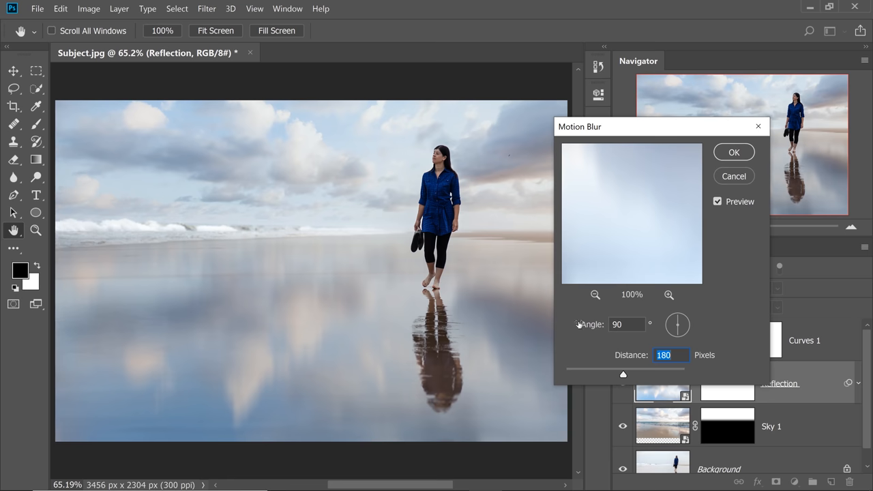
left_click_drag(623, 374, 580, 370)
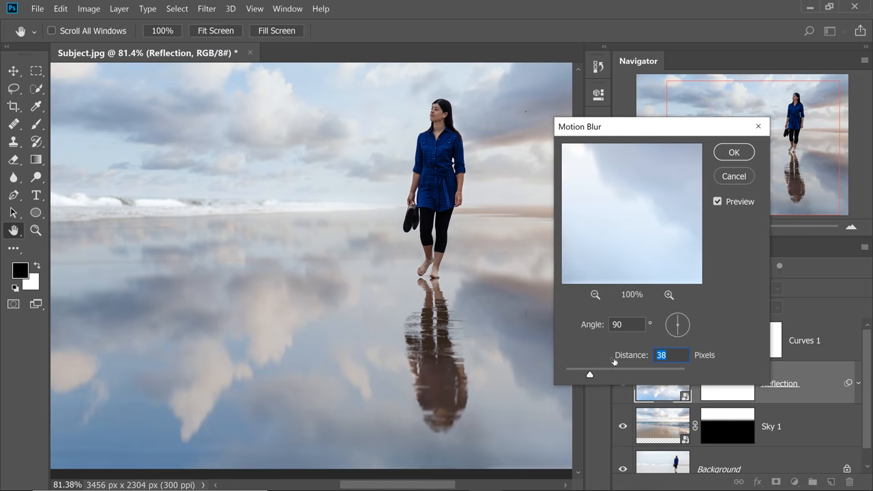
left_click_drag(590, 375, 599, 376)
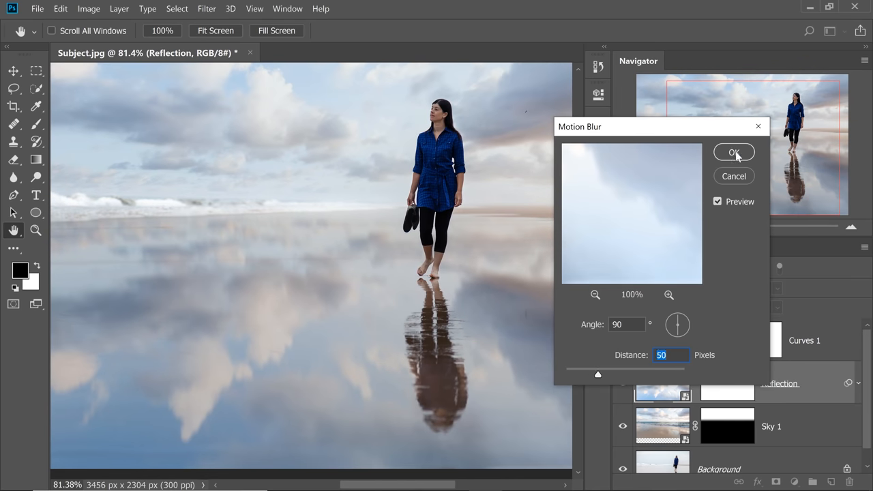
left_click(735, 152)
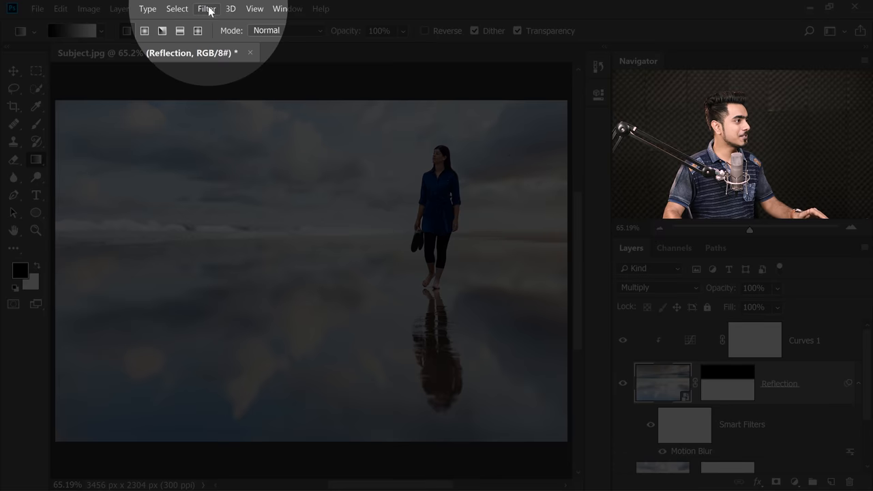
Step: Apply a Gaussian Blur filter with a 4.0-pixel radius to the Reflection layer
left_click(206, 9)
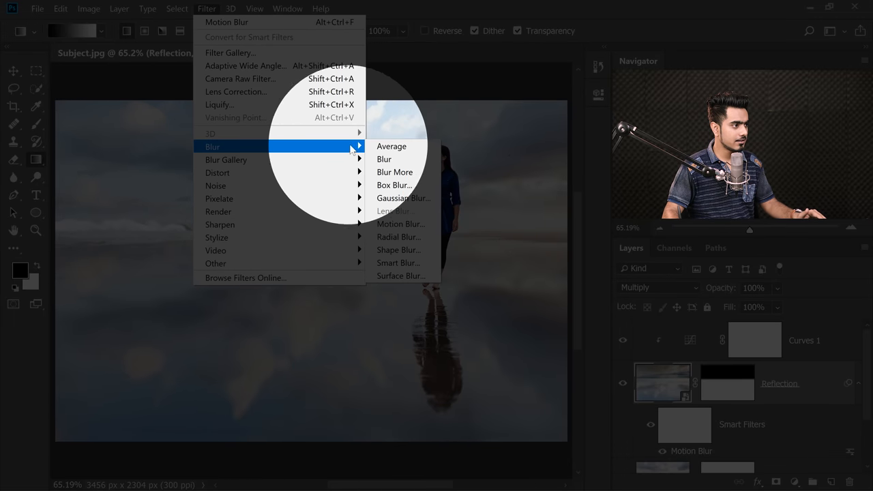
left_click(403, 198)
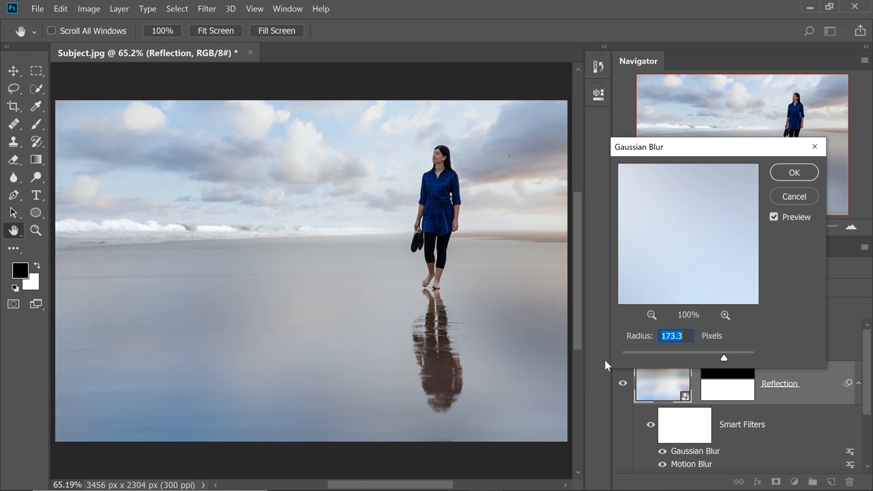
left_click_drag(724, 357, 635, 358)
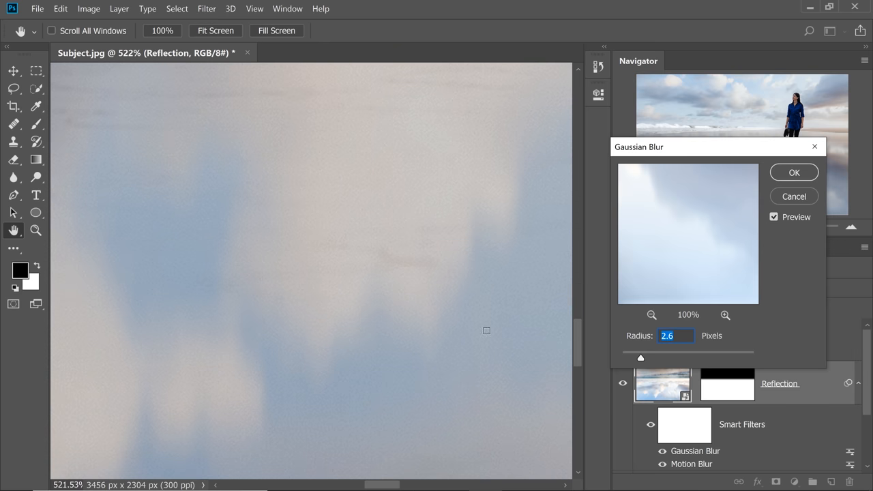
left_click_drag(640, 357, 622, 358)
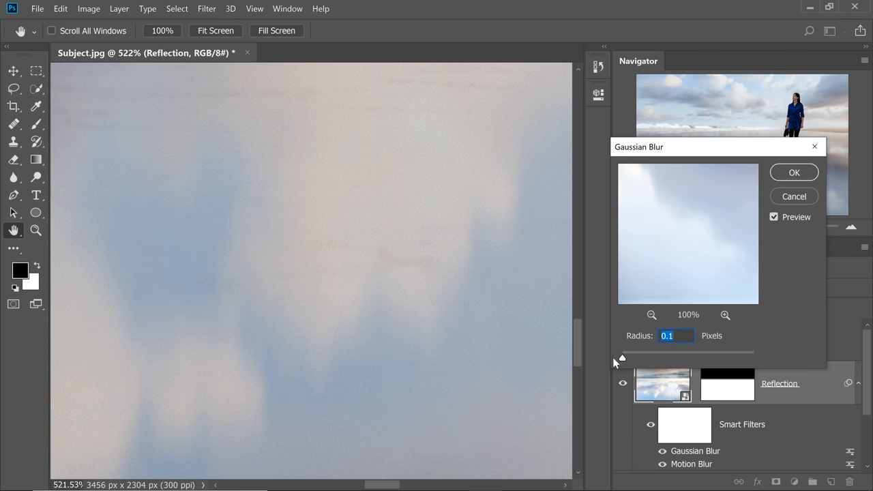
mouse_move(593, 360)
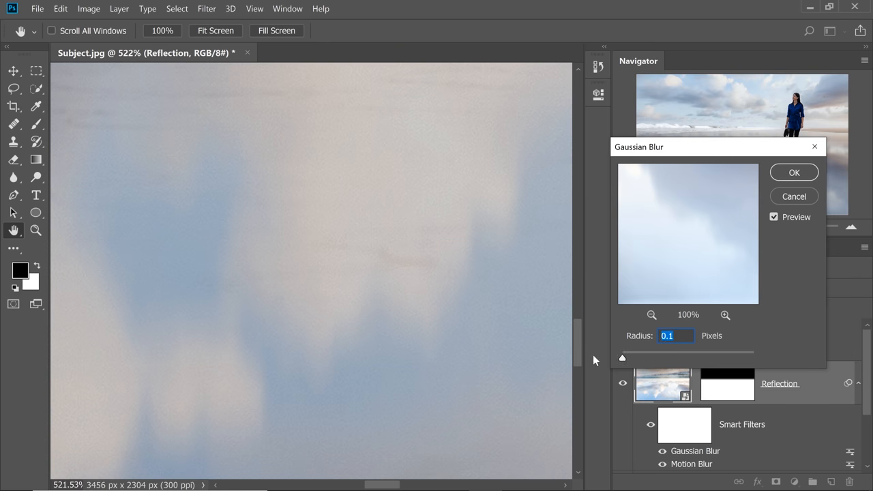
left_click_drag(622, 357, 648, 357)
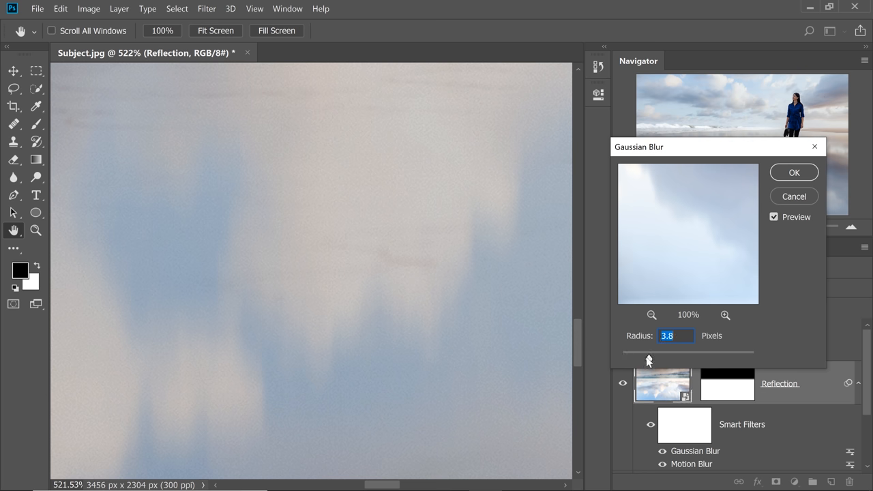
left_click_drag(648, 359, 651, 358)
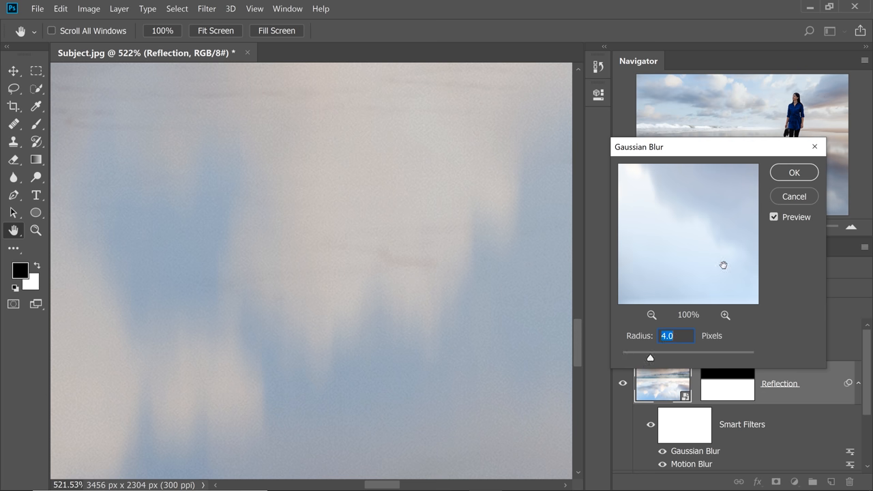
left_click(793, 172)
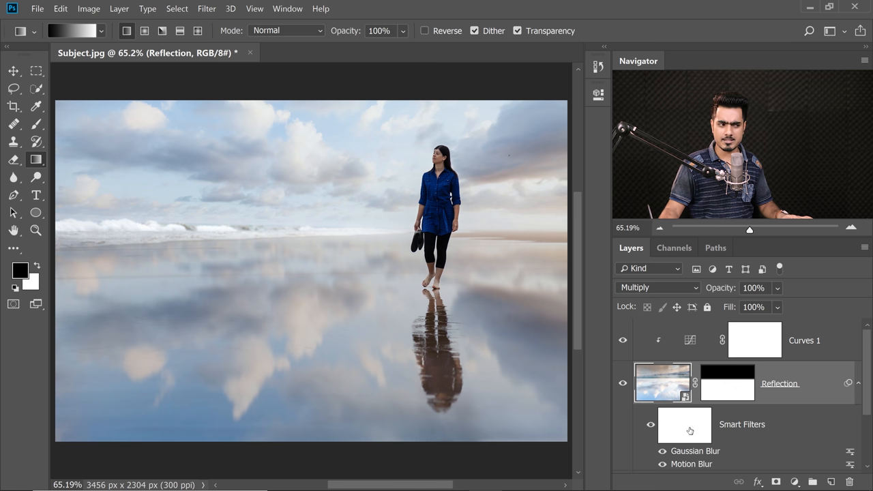
Step: Convert Reflection to a smart object, open its contents, and return to Subject.jpg
scroll("down", 3)
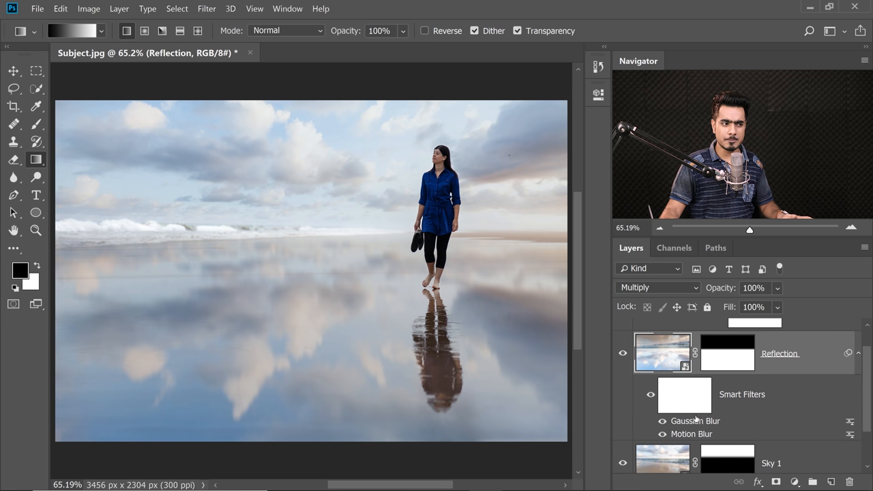
left_click(684, 394)
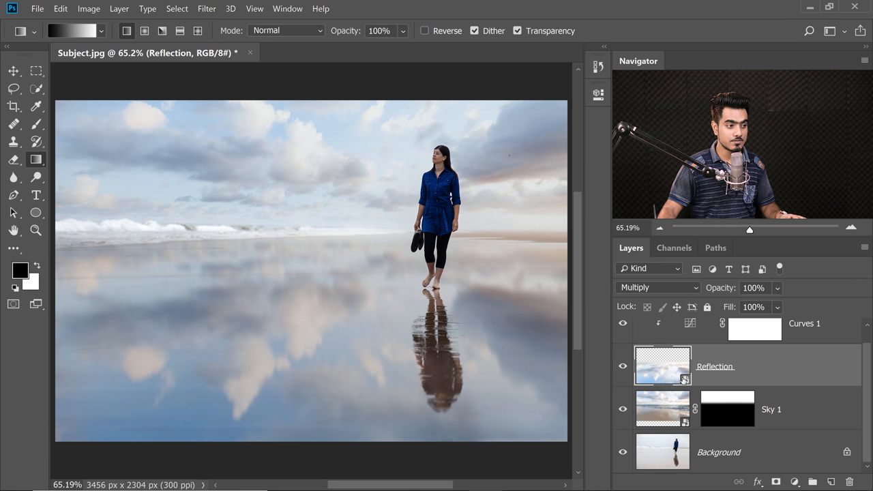
mouse_move(728, 358)
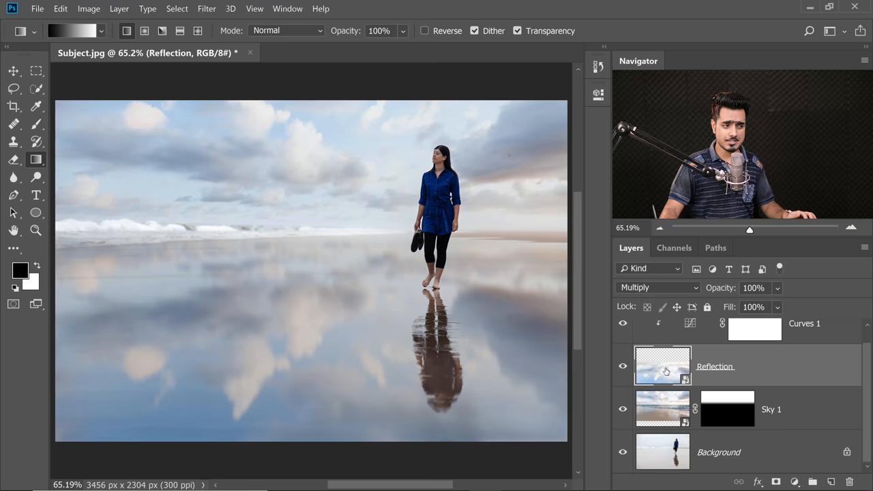
double_click(662, 367)
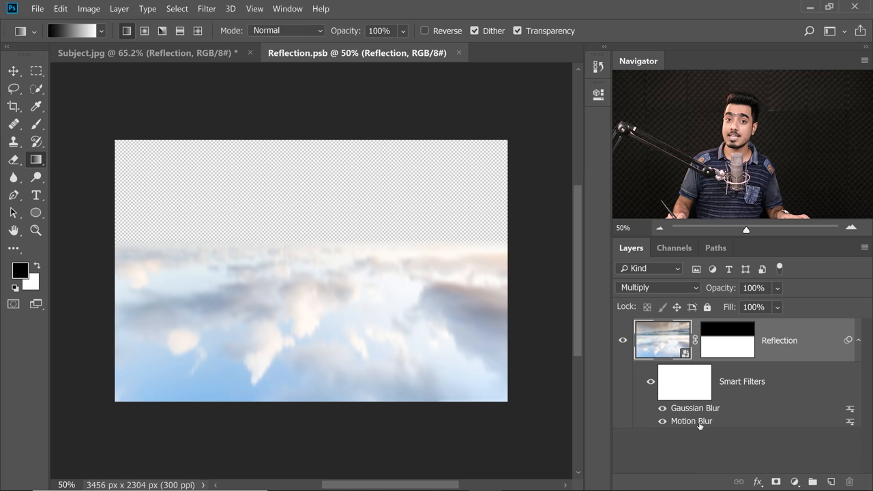
left_click(144, 53)
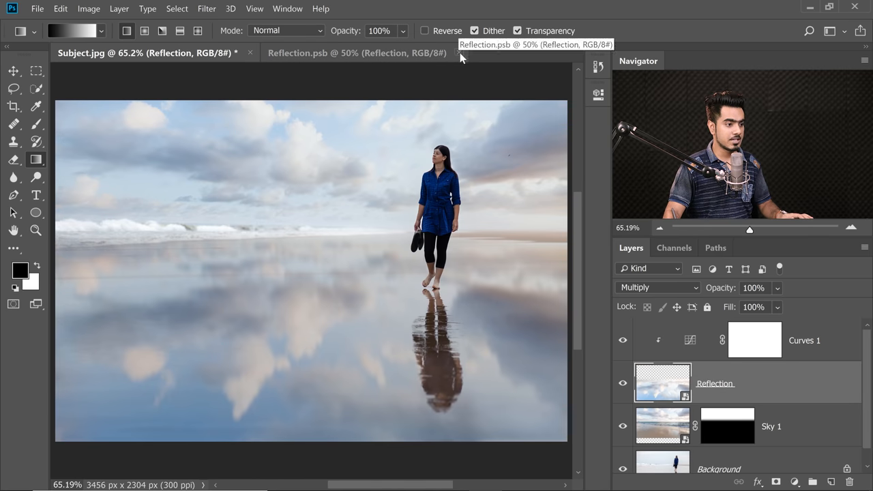
Step: Close the Reflection.psb document and bring up the Wave distortion filter
left_click(458, 52)
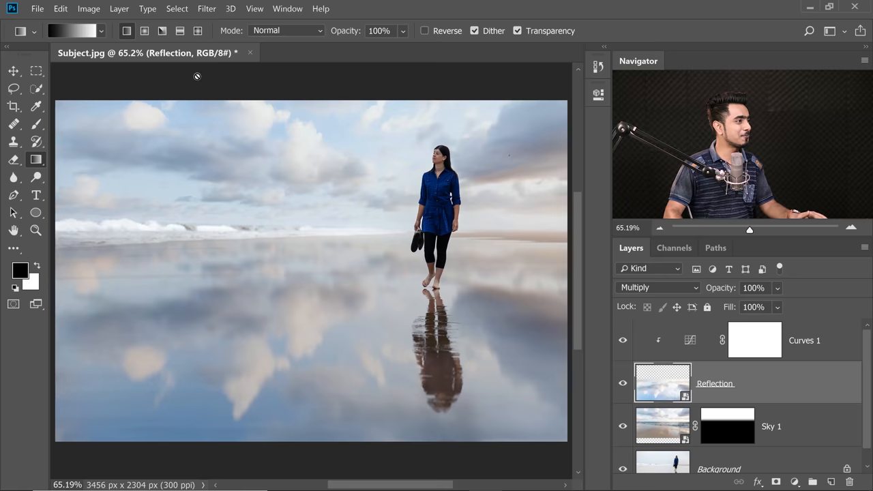
left_click(206, 8)
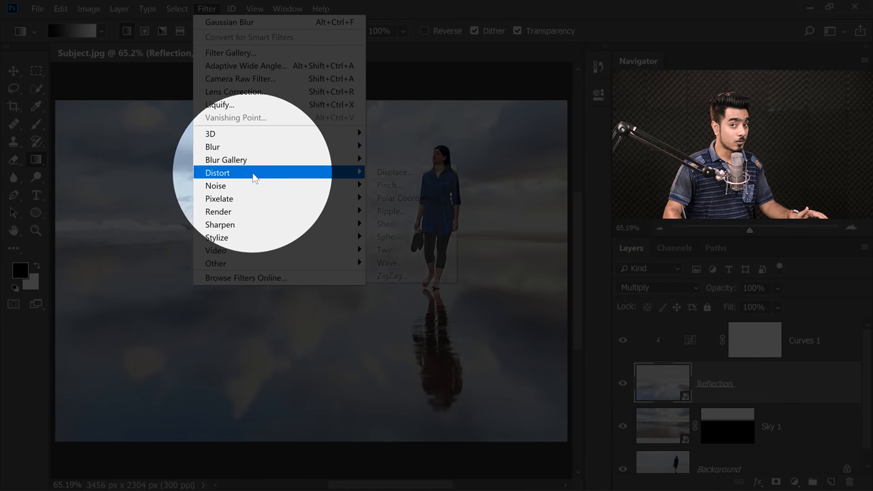
mouse_move(388, 263)
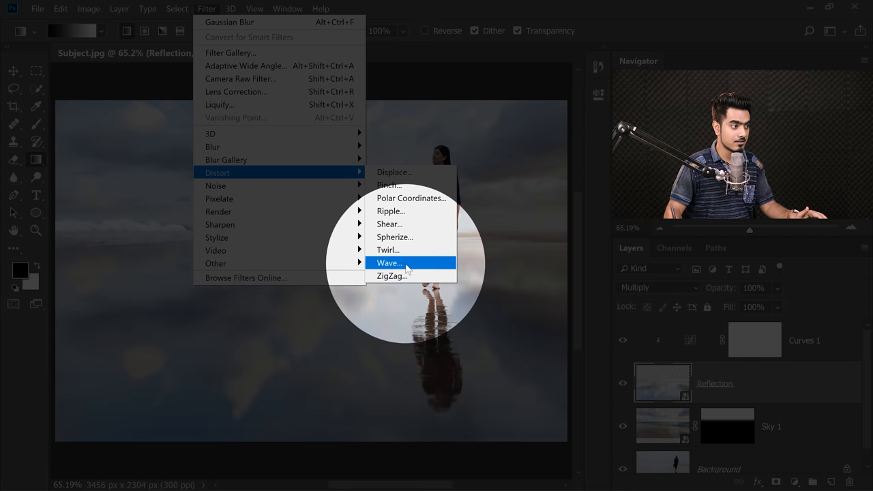
left_click(388, 262)
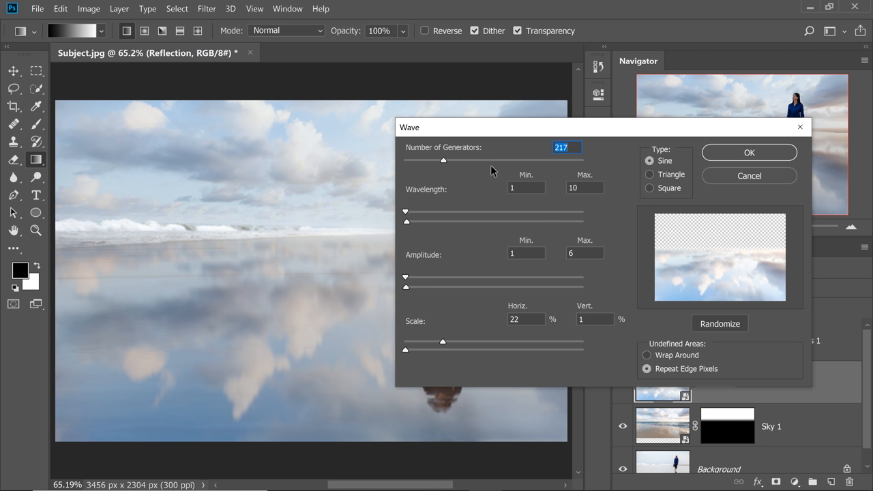
mouse_move(428, 209)
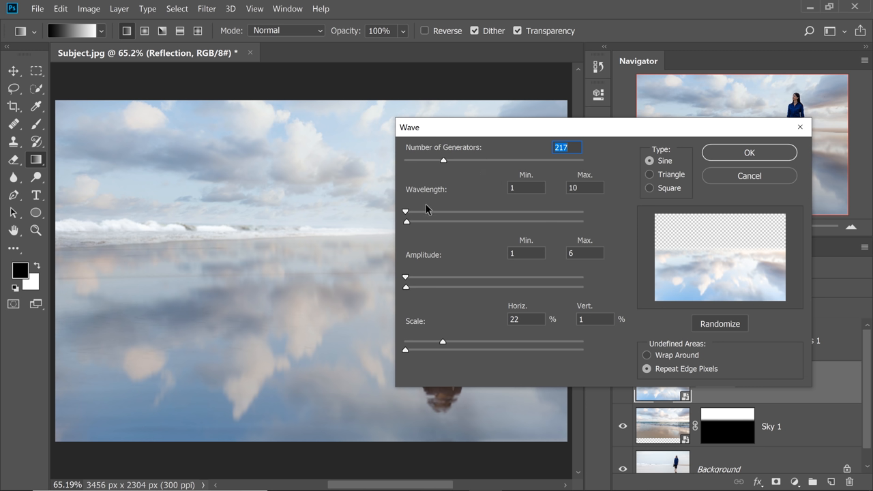
mouse_move(410, 228)
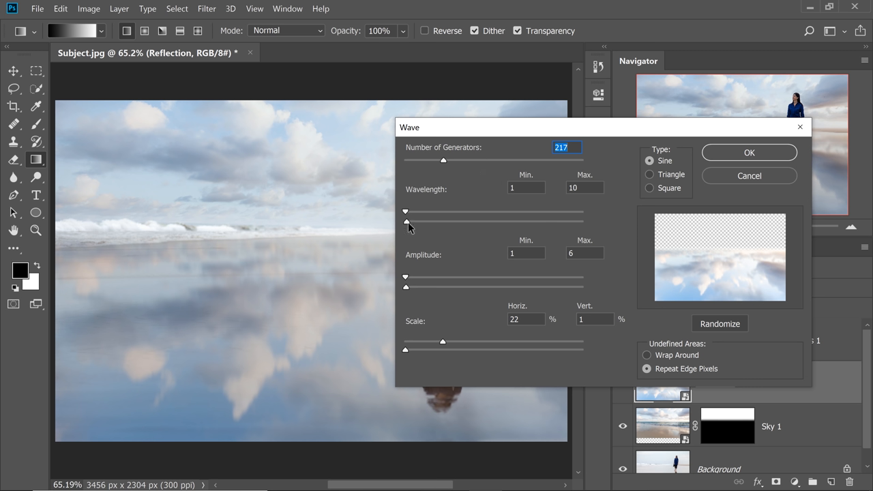
Step: Set Wave wavelength 224–337, amplitude 286–545, and horizontal scale 1%
left_click_drag(406, 221, 430, 221)
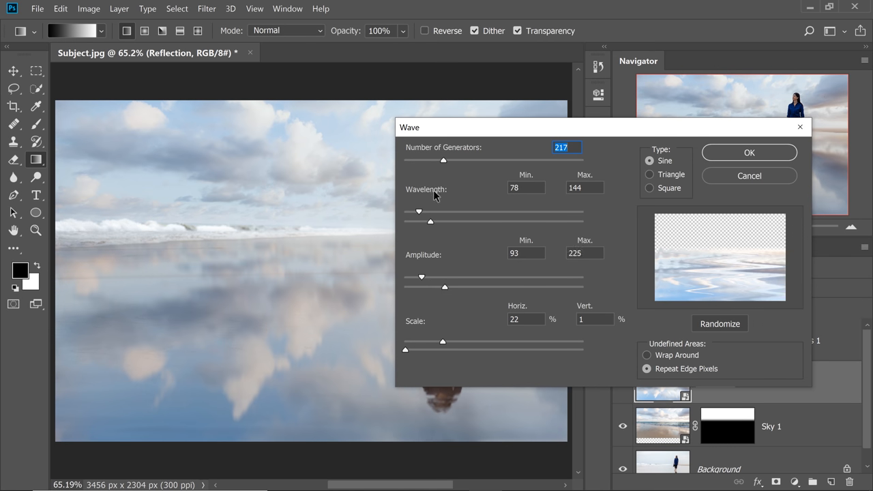
left_click_drag(429, 211, 444, 212)
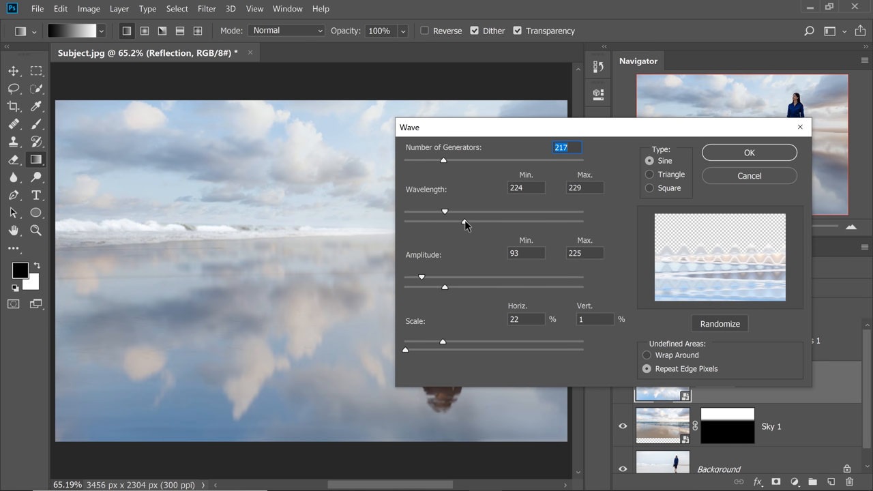
left_click_drag(444, 211, 464, 220)
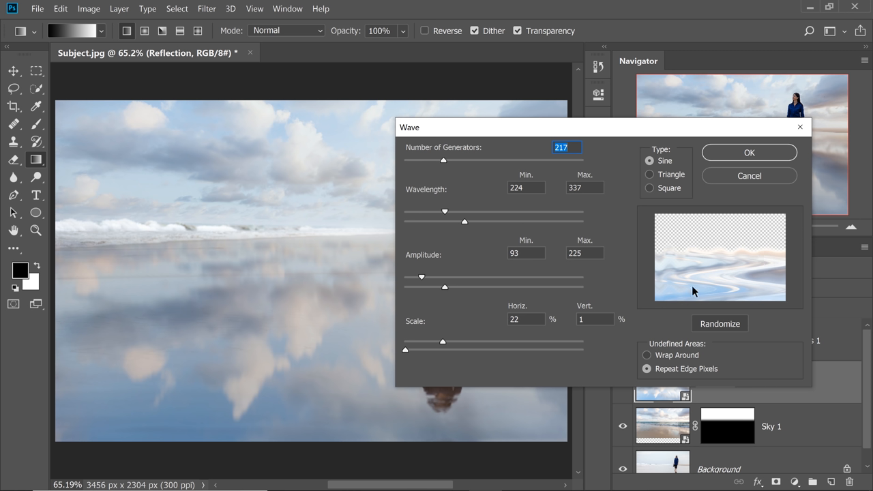
mouse_move(421, 278)
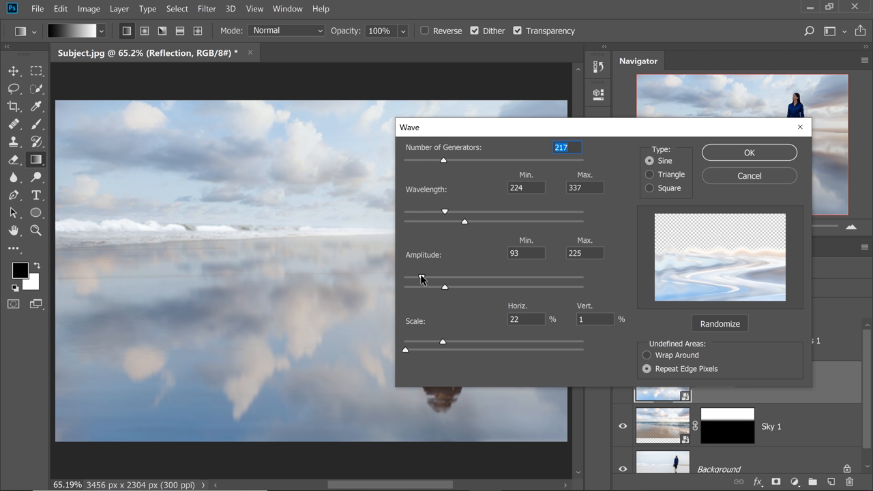
left_click_drag(445, 276, 423, 276)
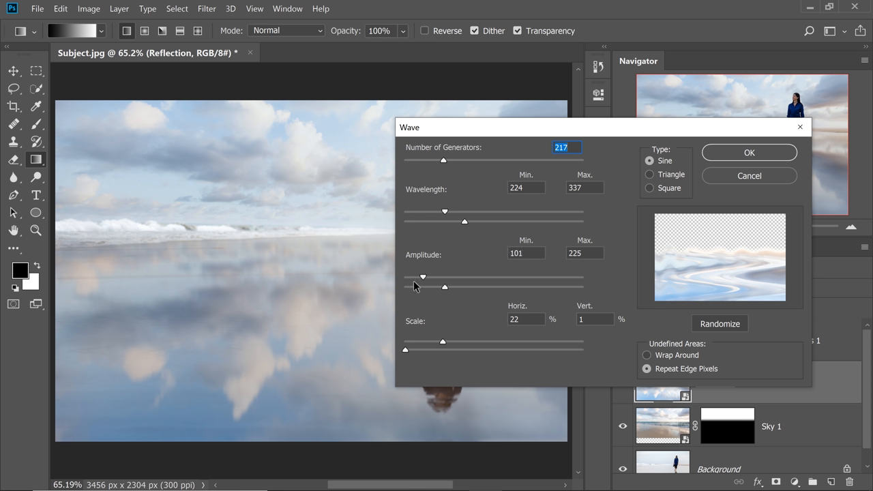
mouse_move(457, 367)
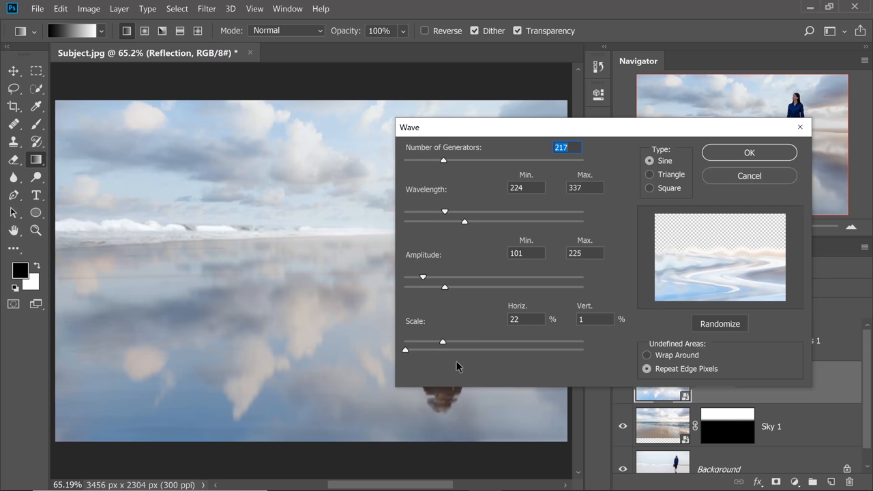
left_click_drag(443, 341, 491, 340)
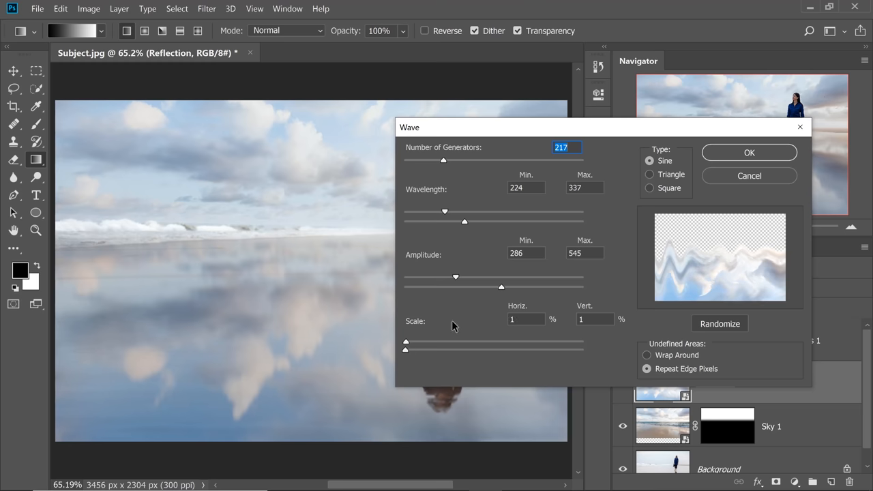
mouse_move(449, 164)
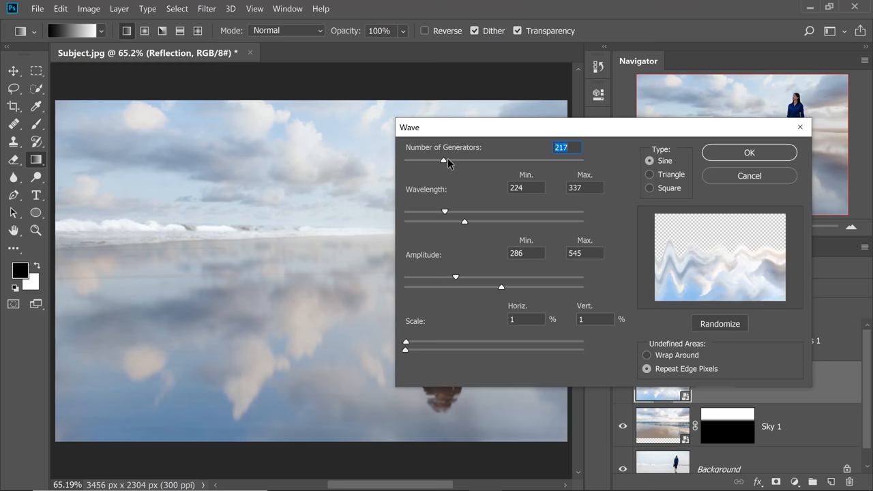
Step: Set Wave to 201 generators, wavelength 1–10, amplitude 1–6, horizontal scale 36%
left_click_drag(444, 160, 440, 160)
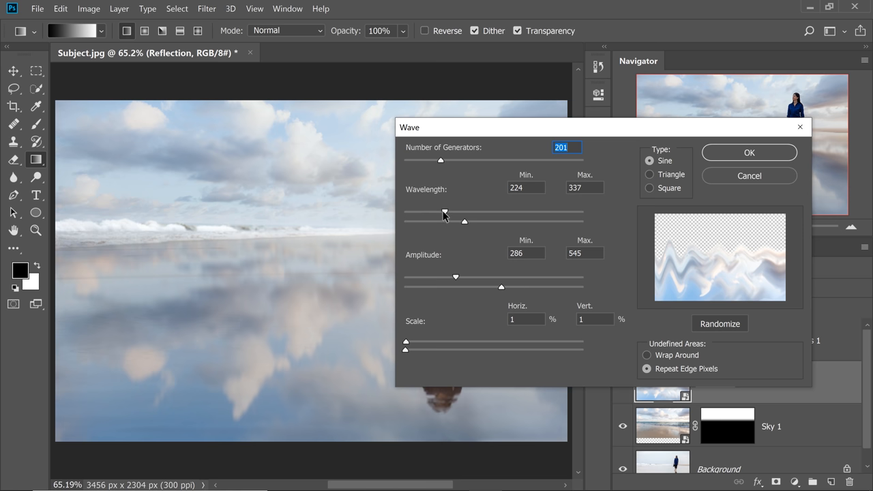
left_click_drag(444, 213, 404, 213)
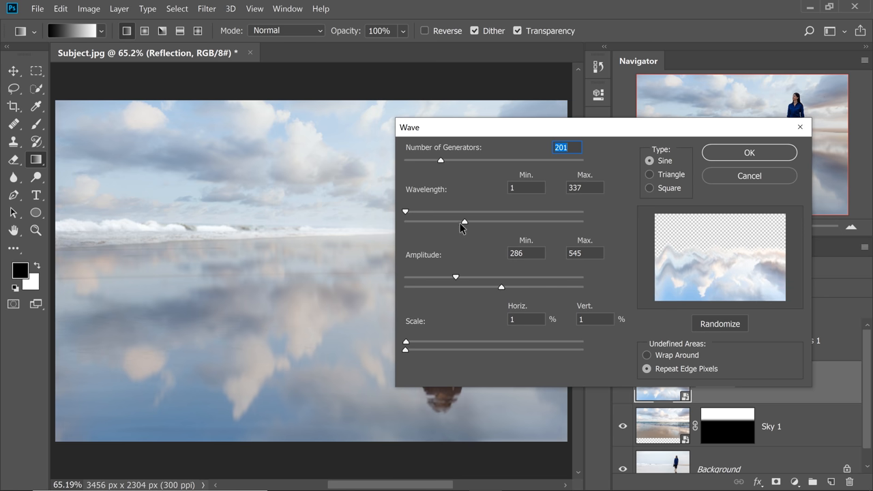
left_click_drag(464, 221, 430, 221)
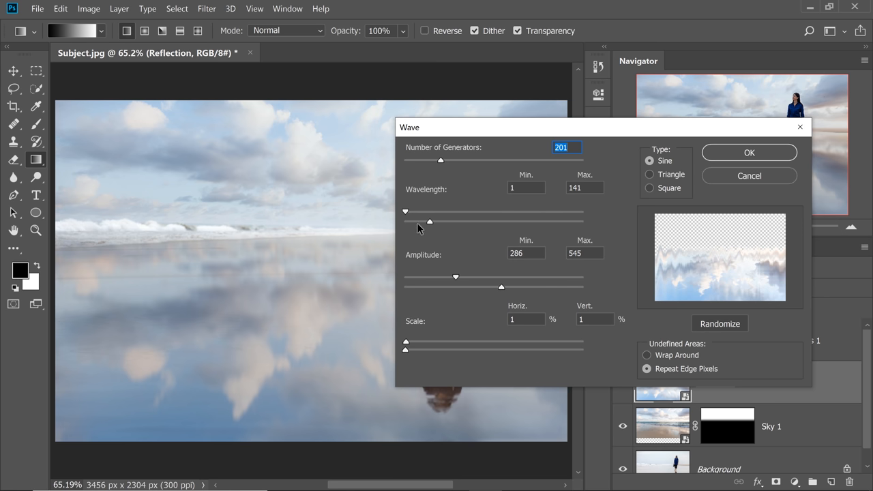
left_click_drag(430, 221, 406, 221)
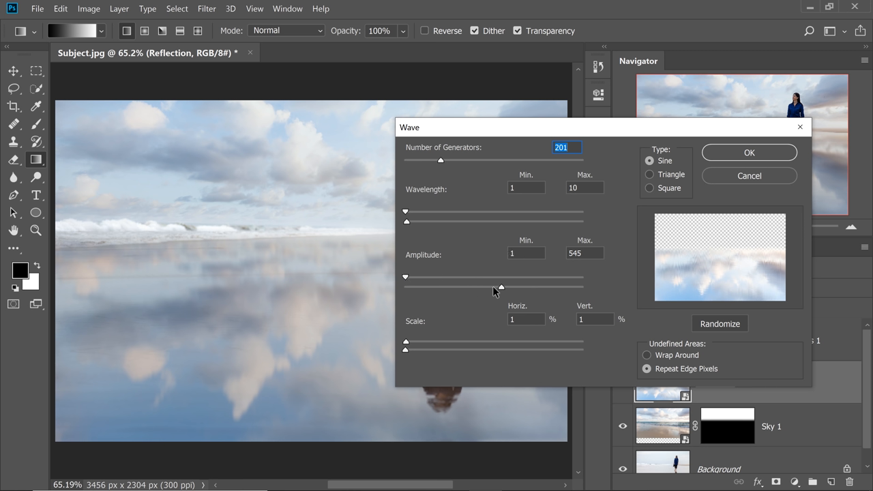
left_click_drag(501, 287, 405, 277)
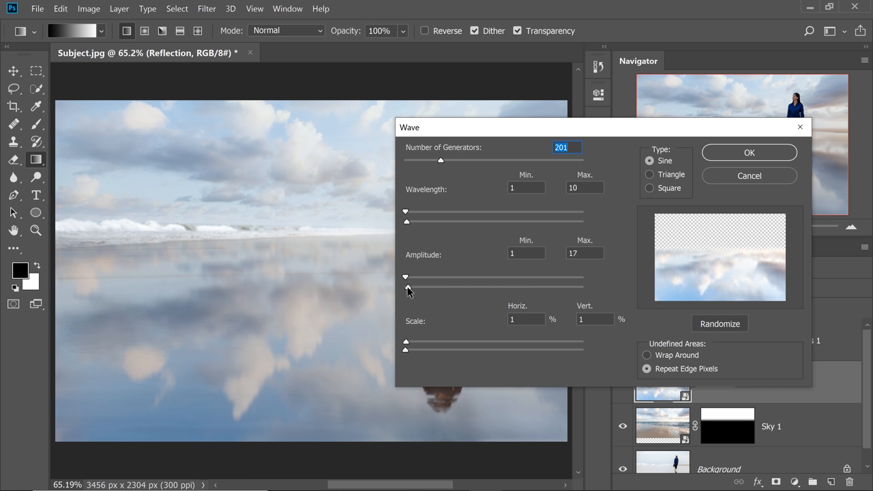
left_click_drag(405, 277, 405, 280)
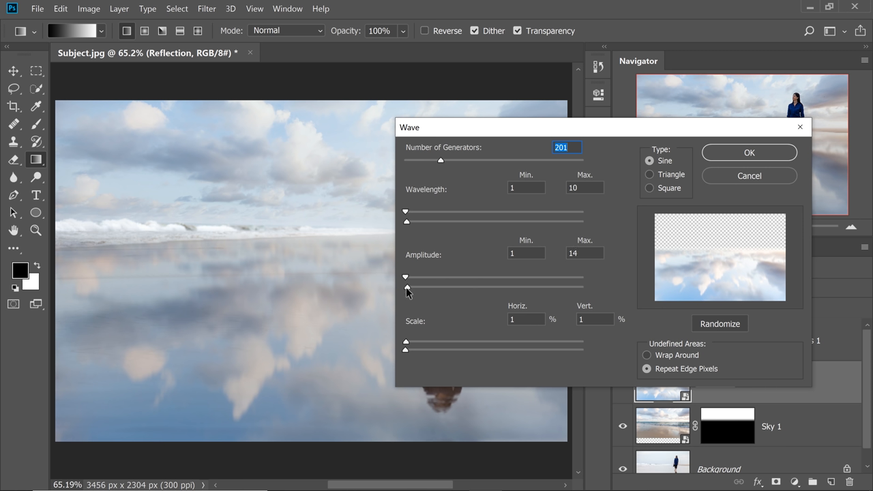
mouse_move(408, 347)
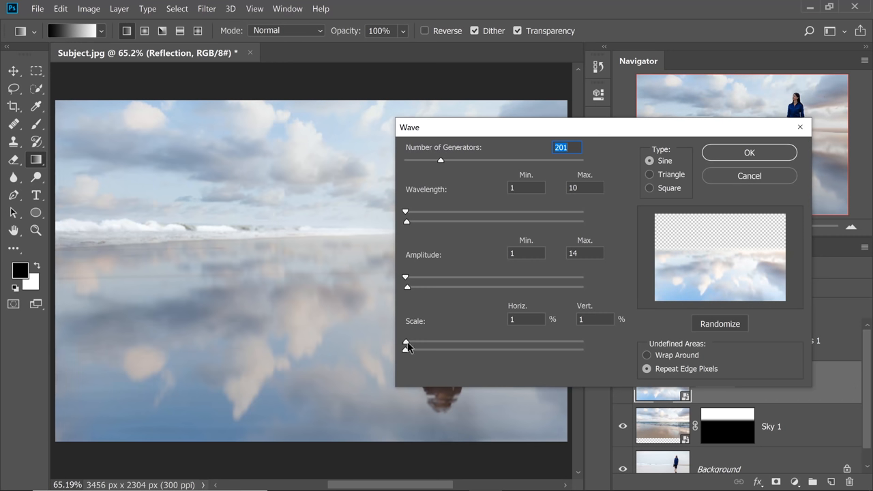
left_click_drag(406, 341, 439, 341)
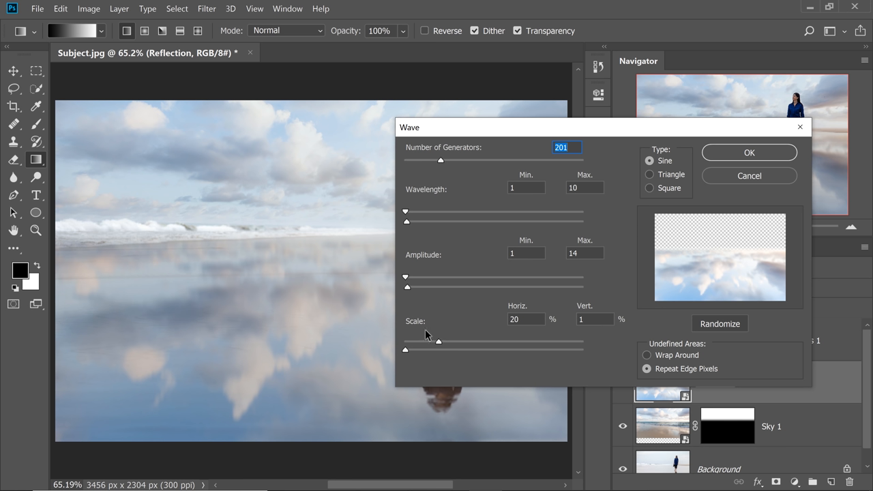
left_click_drag(440, 341, 436, 346)
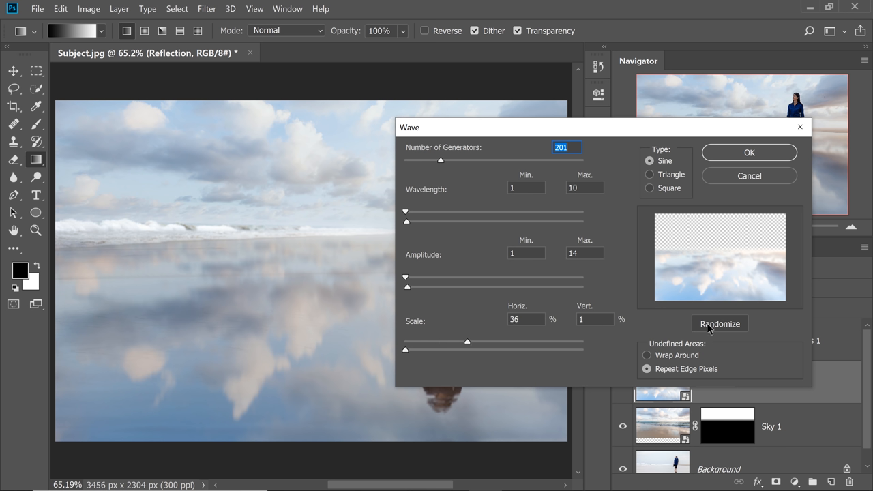
Step: Randomize the ripple pattern, reopening the Wave filter to try variations before accepting
left_click(719, 323)
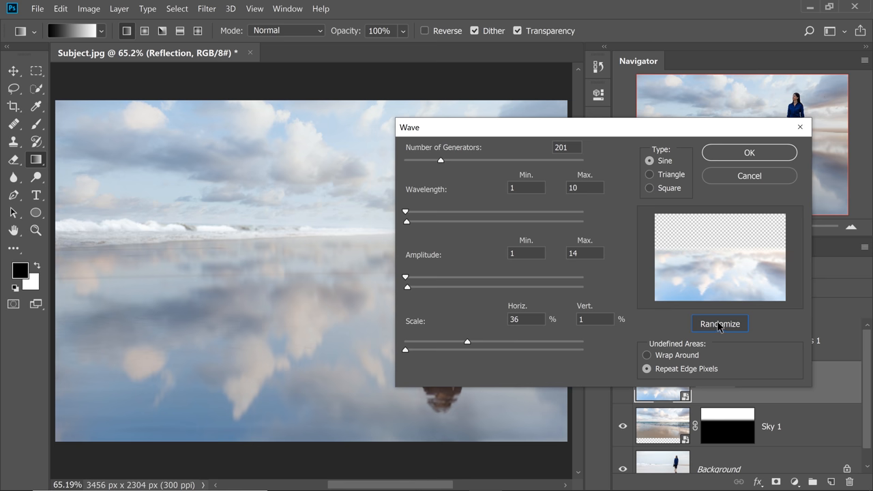
left_click(750, 152)
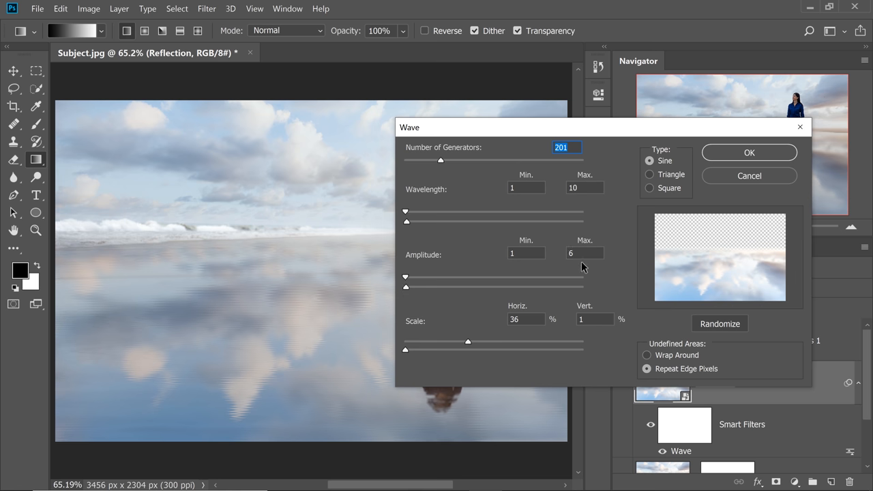
left_click(749, 152)
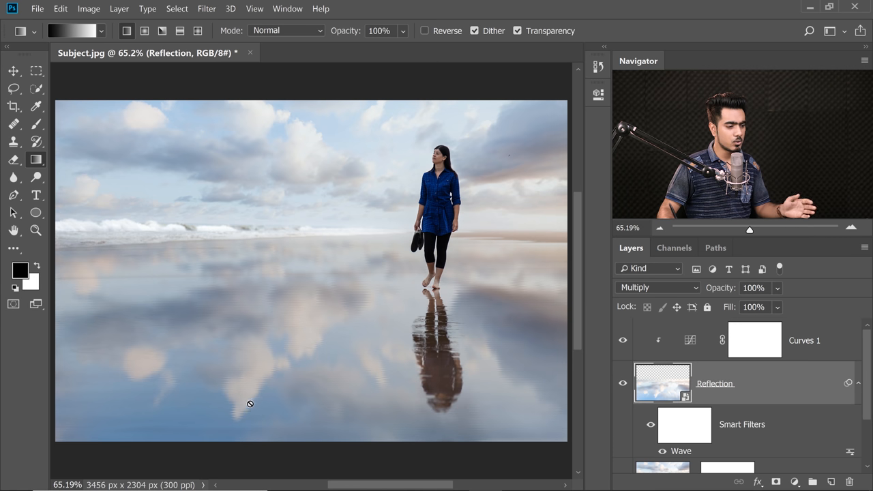
double_click(681, 451)
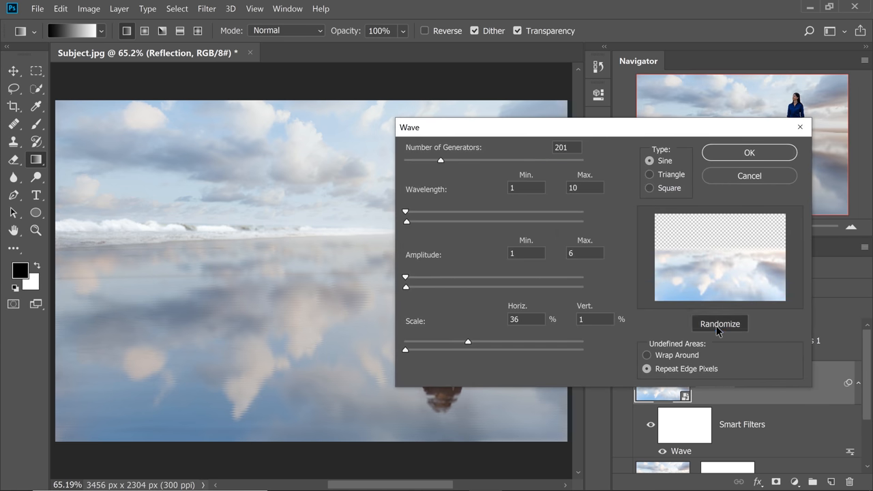
left_click(749, 153)
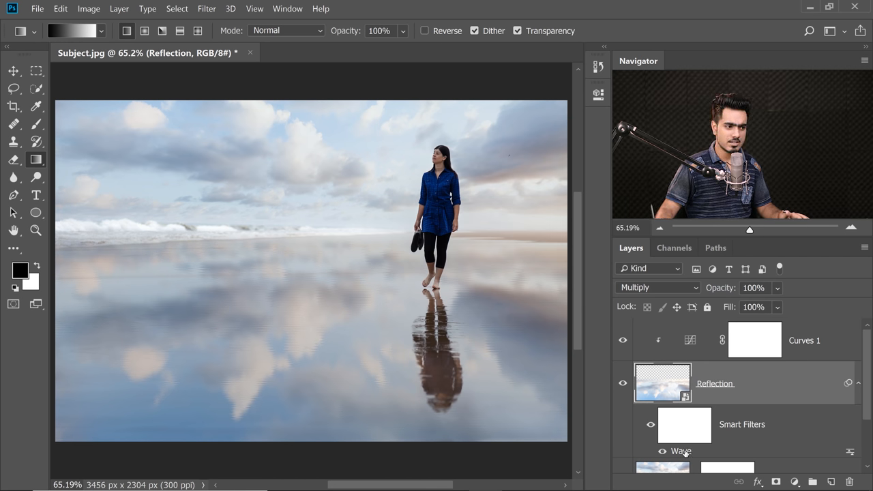
double_click(681, 451)
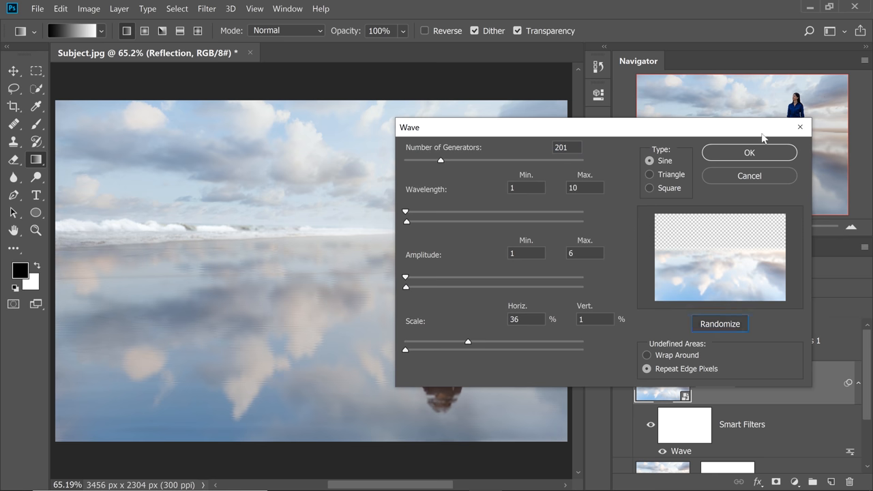
left_click(750, 152)
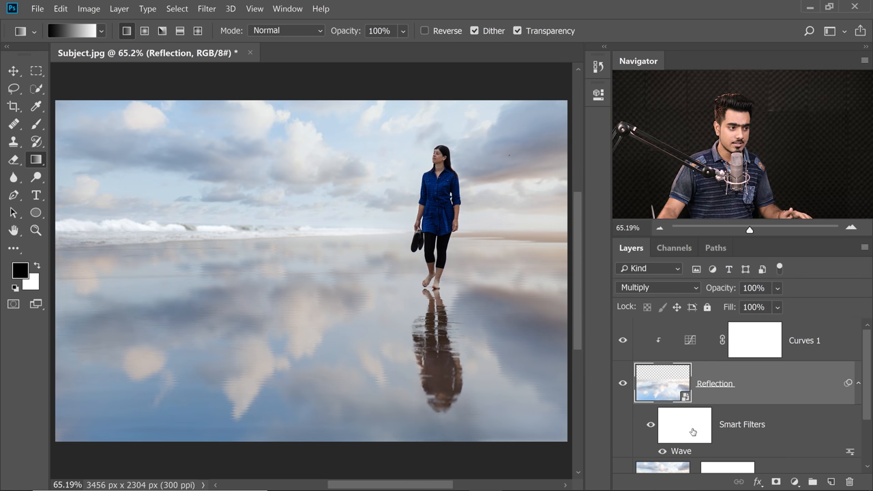
Step: Select the Wave filter's mask on the Reflection layer and switch to the painting tool
left_click(685, 425)
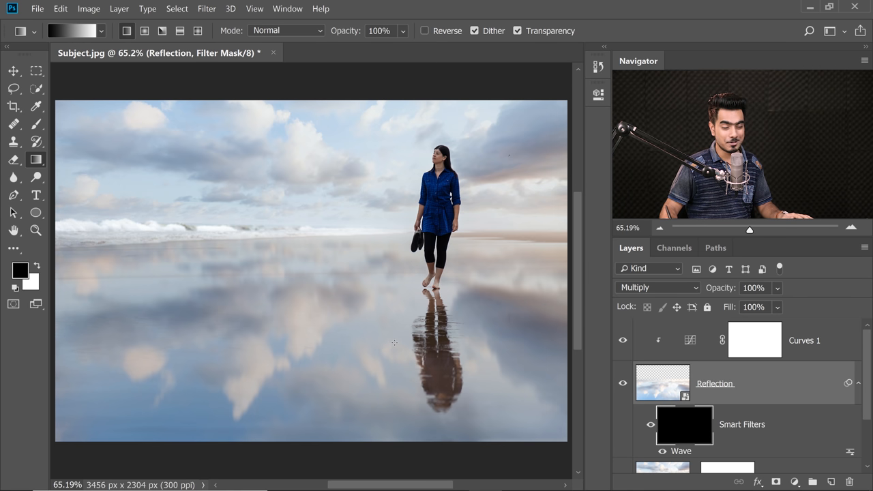
left_click(36, 124)
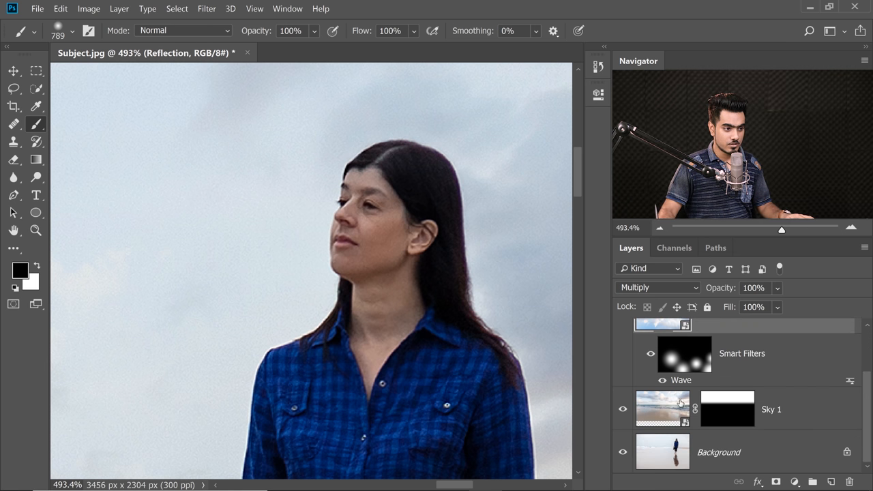
Step: Group Sky 1 into Group 1 with a mask, toggling that mask to compare
left_click(726, 408)
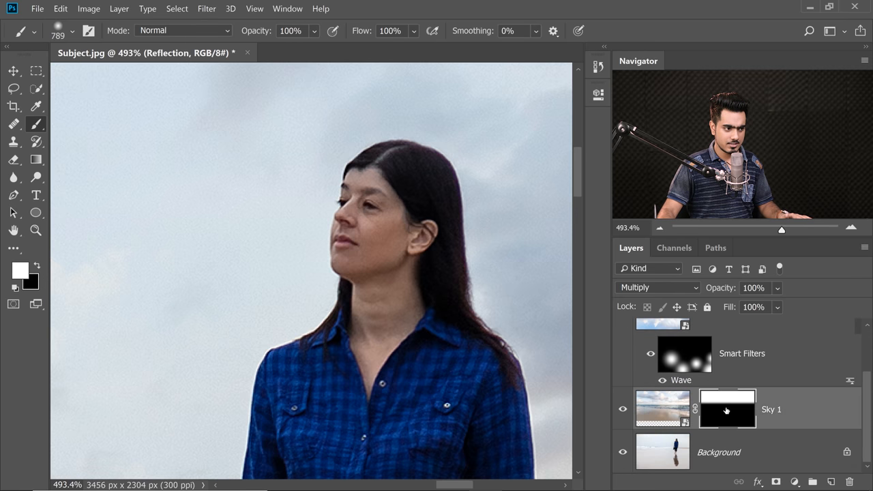
left_click(727, 409)
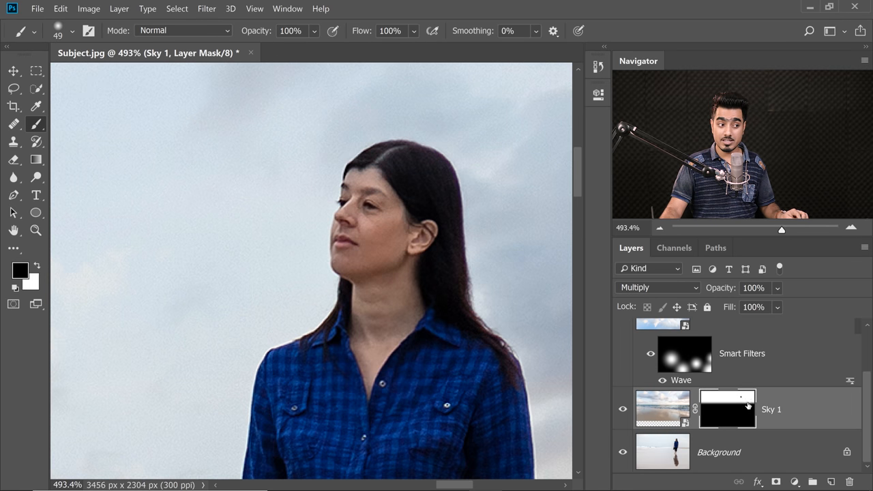
left_click(662, 408)
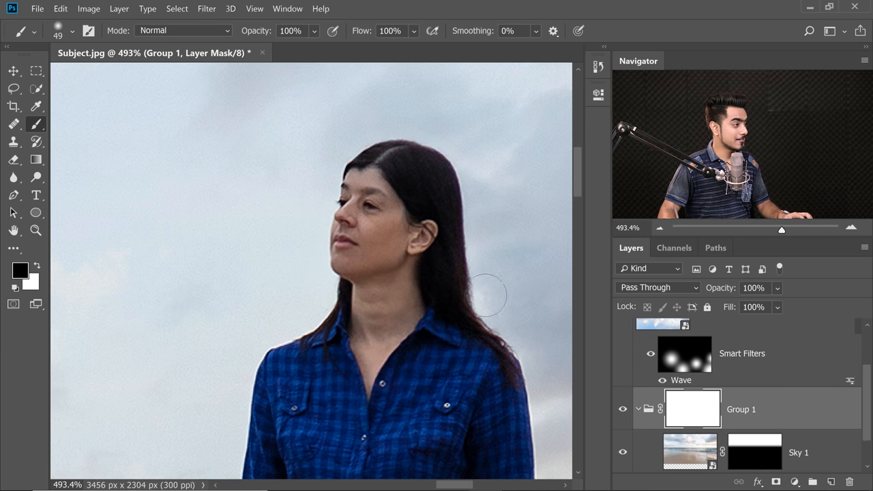
mouse_move(392, 205)
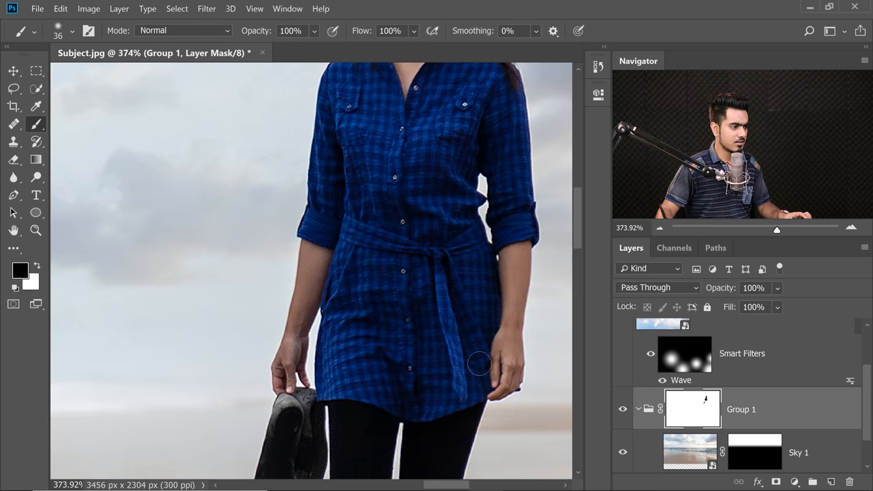
scroll("down", 3)
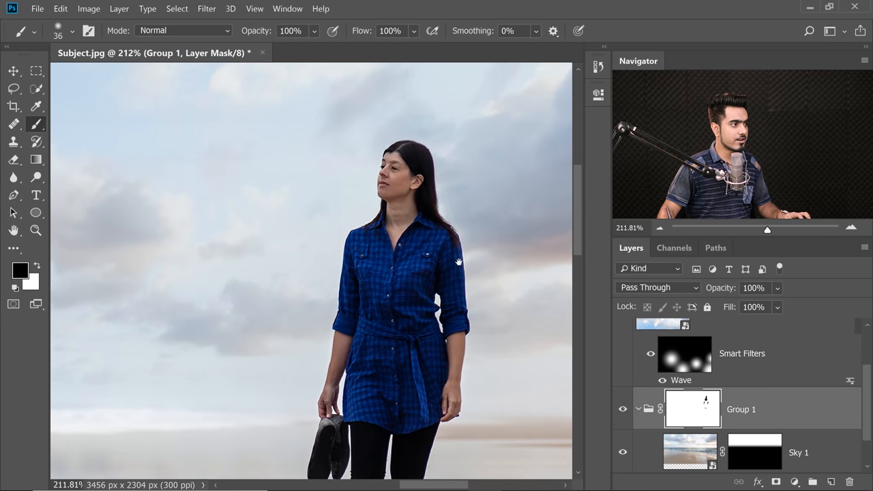
left_click(693, 409)
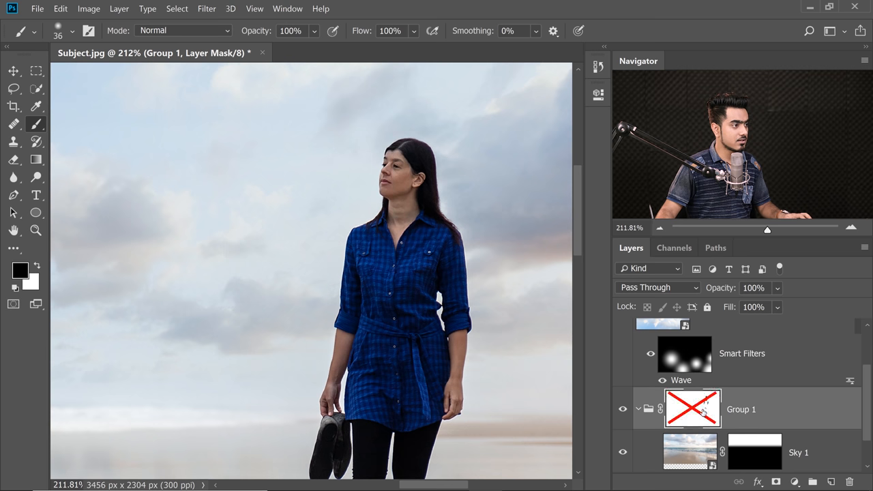
left_click(693, 409)
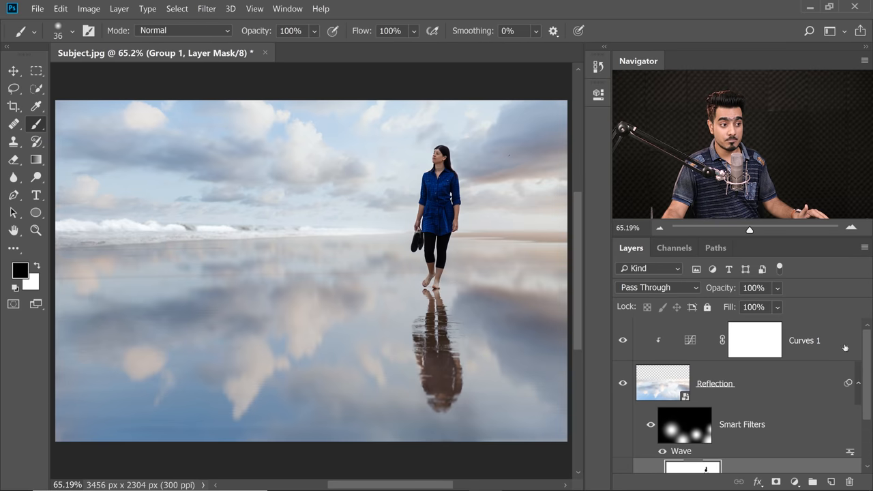
Step: Add a Color Lookup layer using Crisp_Warm.look and lower its opacity to 38%
left_click(805, 340)
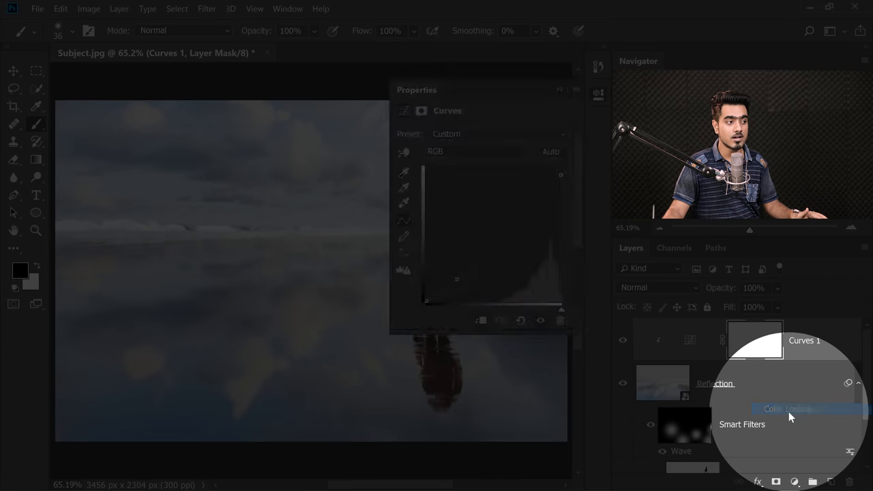
left_click(789, 409)
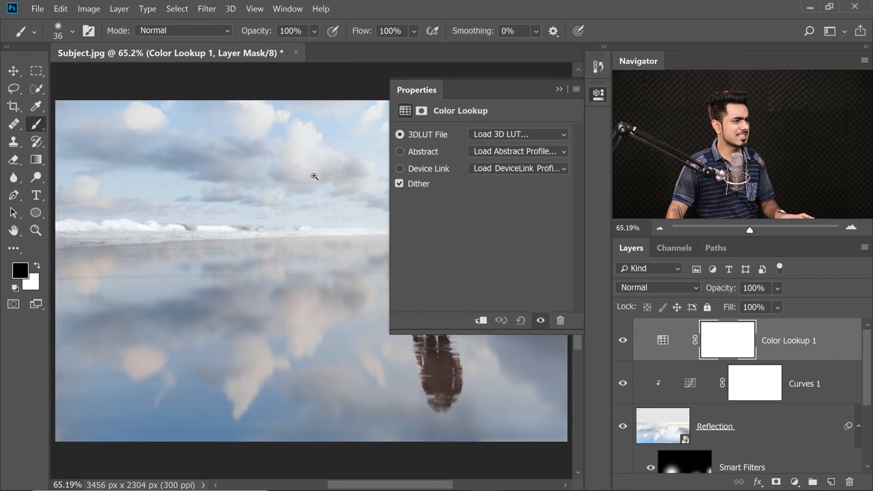
left_click(519, 134)
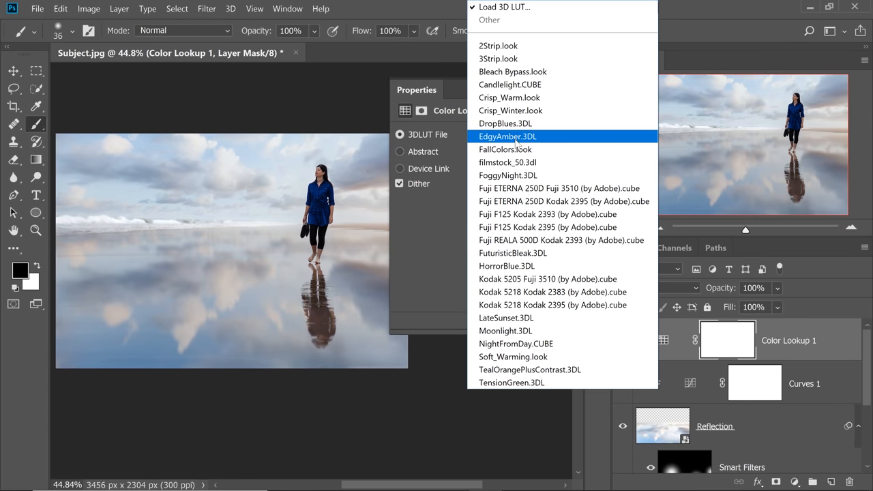
left_click(509, 98)
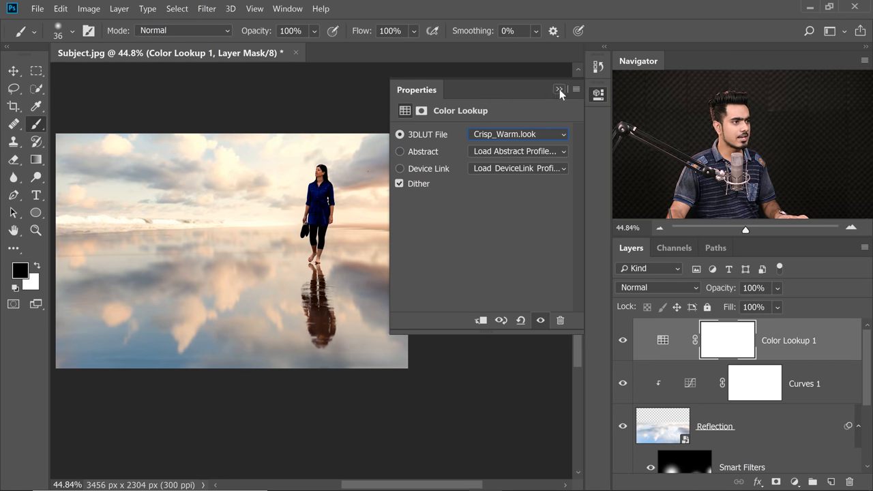
left_click(560, 90)
type("38")
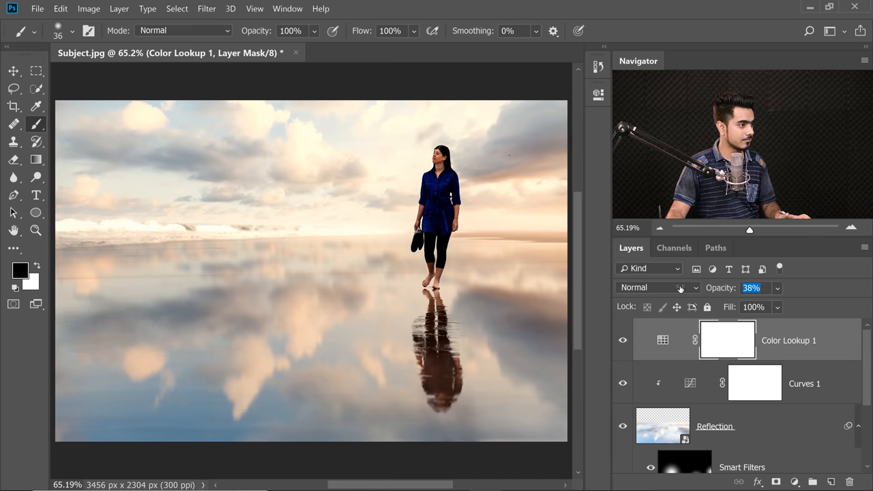
left_click(752, 288)
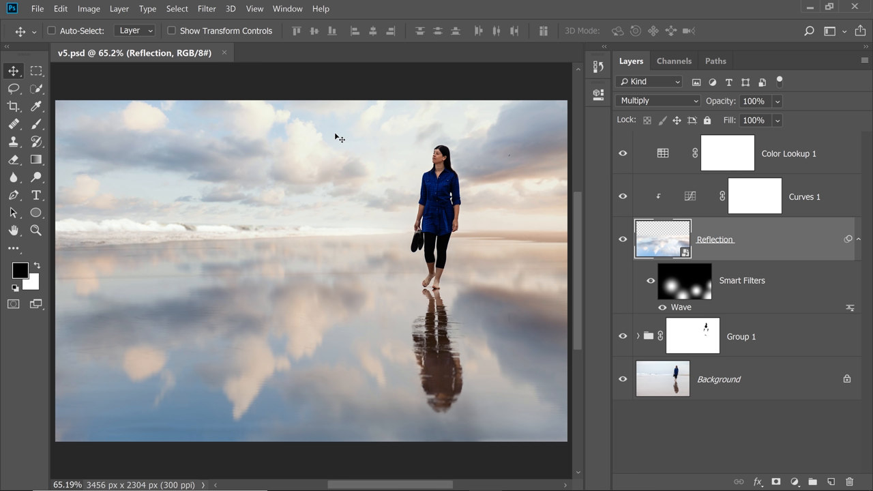
mouse_move(360, 251)
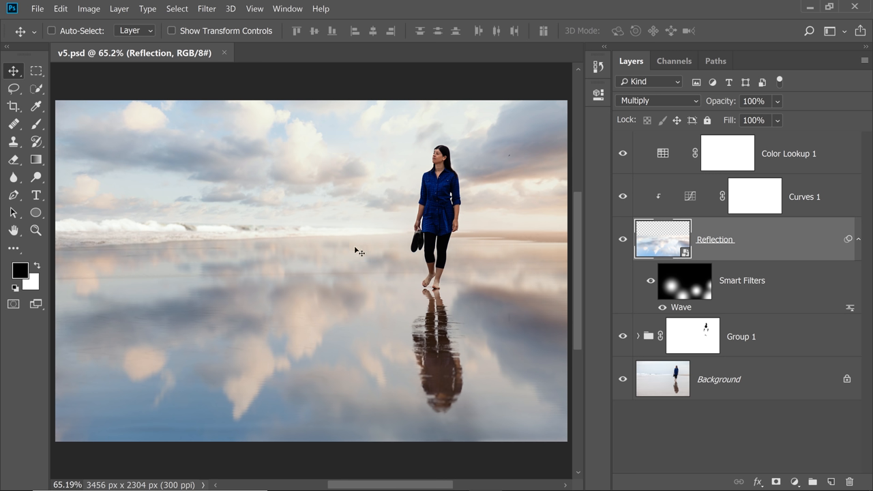
mouse_move(732, 216)
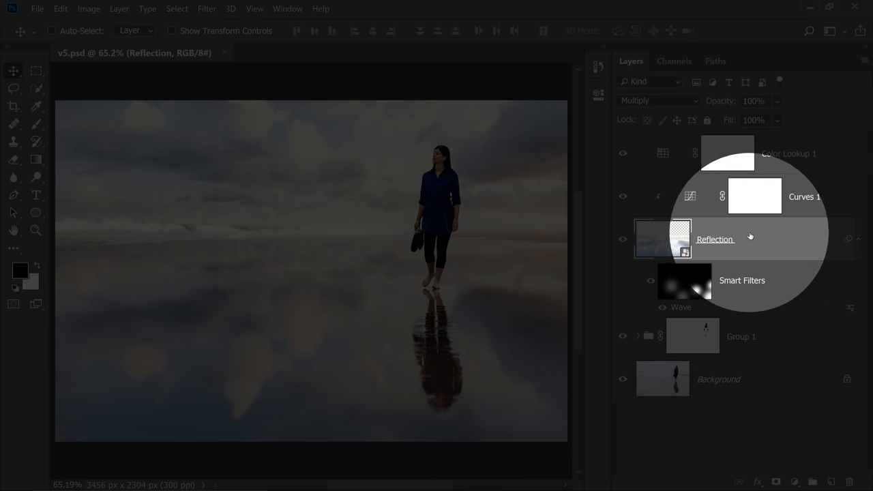
Step: Split the Reflection layer's Underlying Layer Blend If highlight slider to about 212/243
double_click(715, 239)
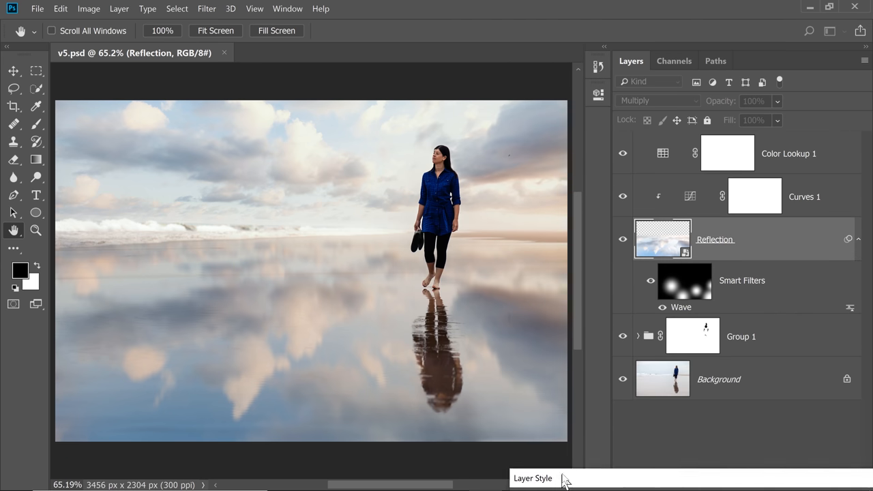
mouse_move(369, 361)
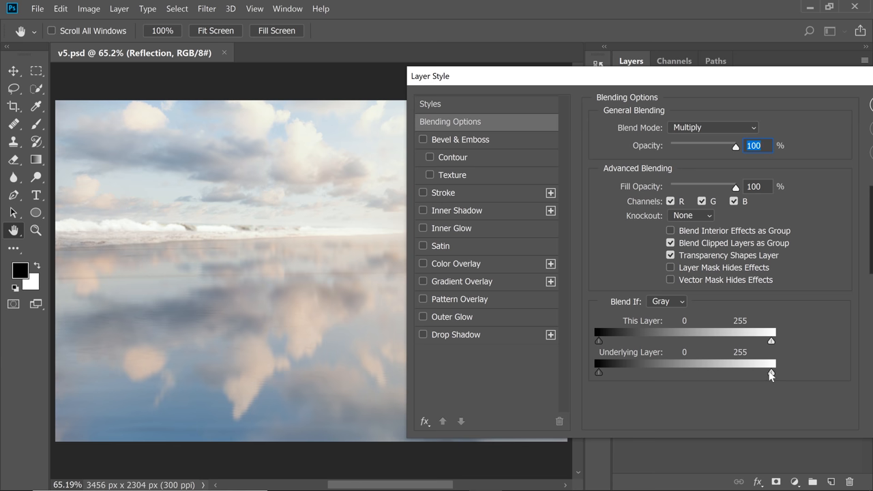
left_click_drag(771, 374, 747, 373)
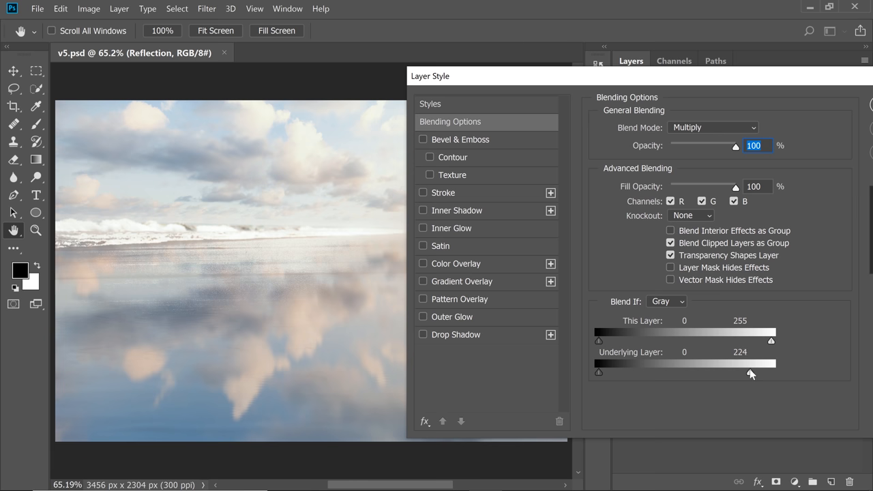
left_click_drag(772, 373, 749, 373)
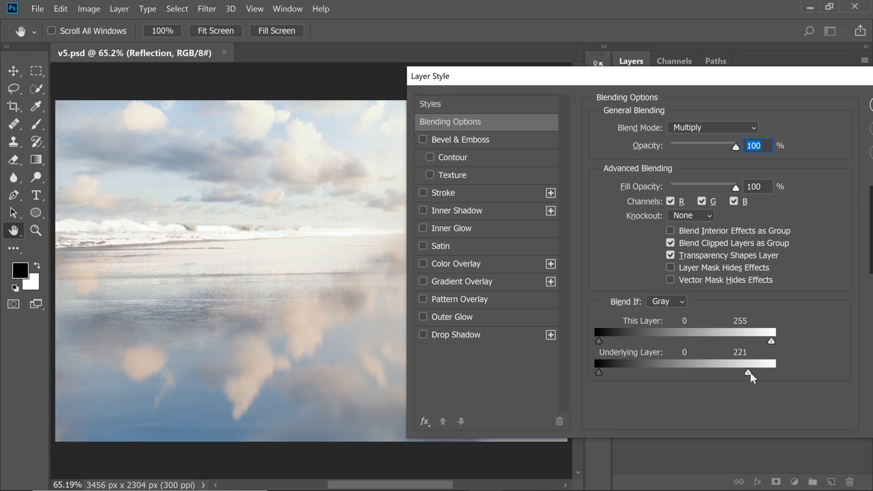
left_click_drag(771, 373, 747, 373)
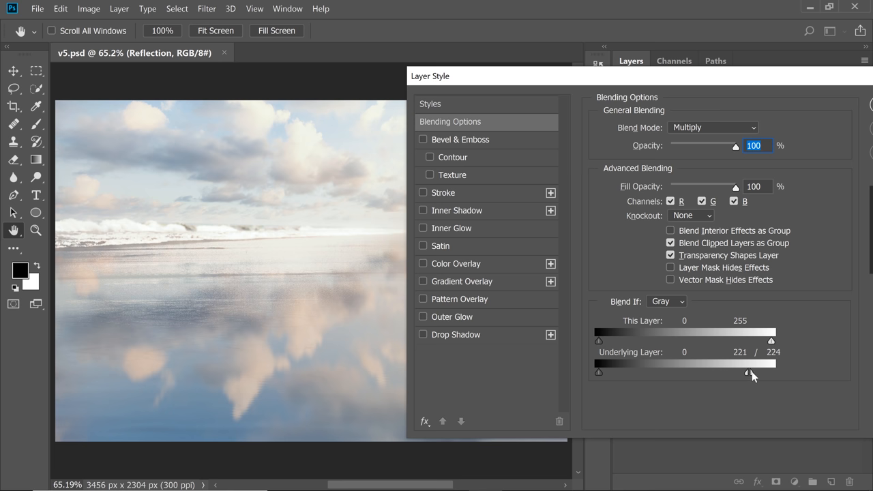
left_click_drag(752, 374, 765, 374)
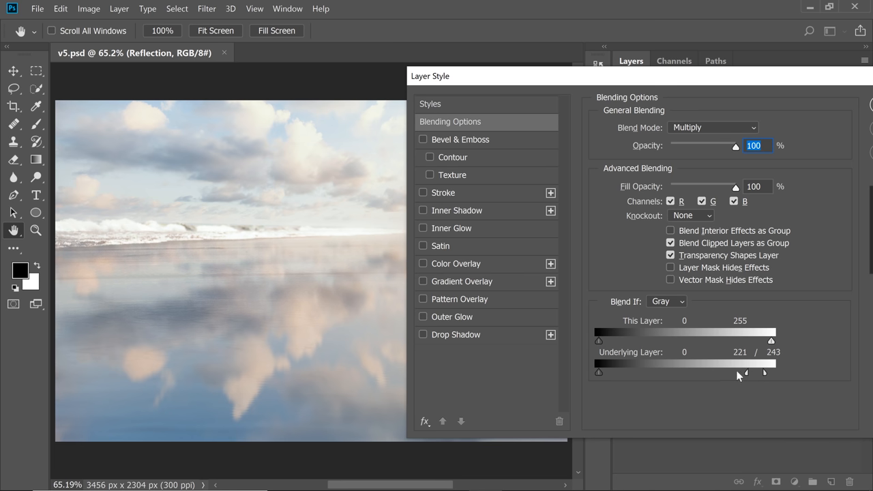
left_click_drag(764, 373, 742, 373)
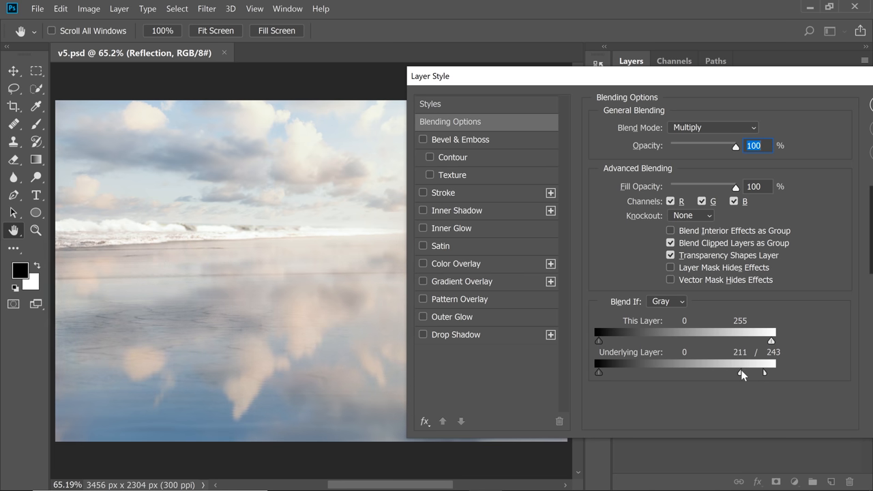
left_click_drag(742, 373, 741, 374)
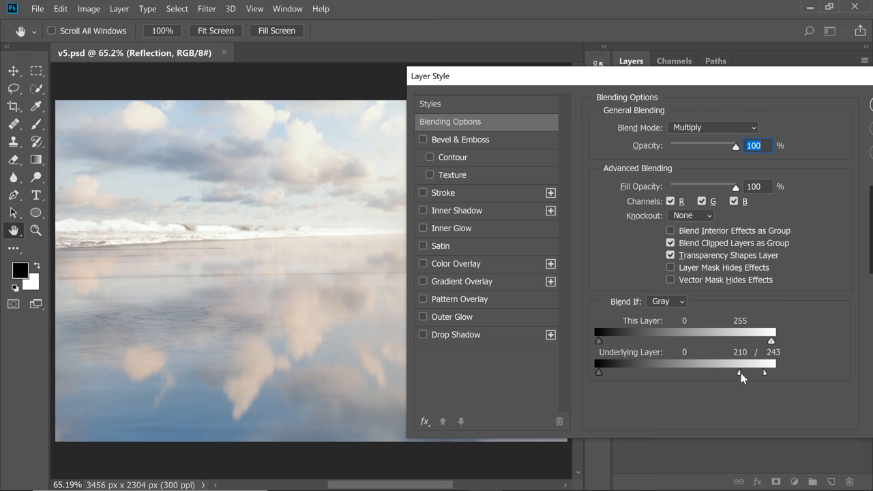
left_click_drag(738, 373, 744, 373)
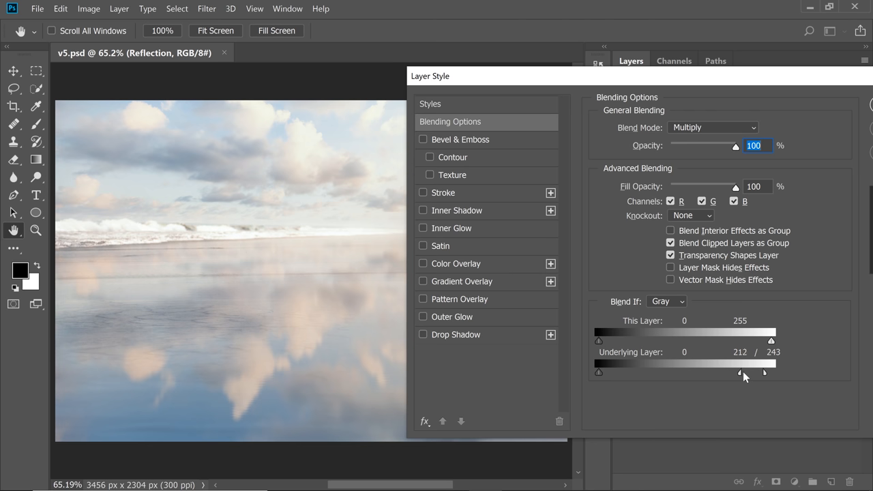